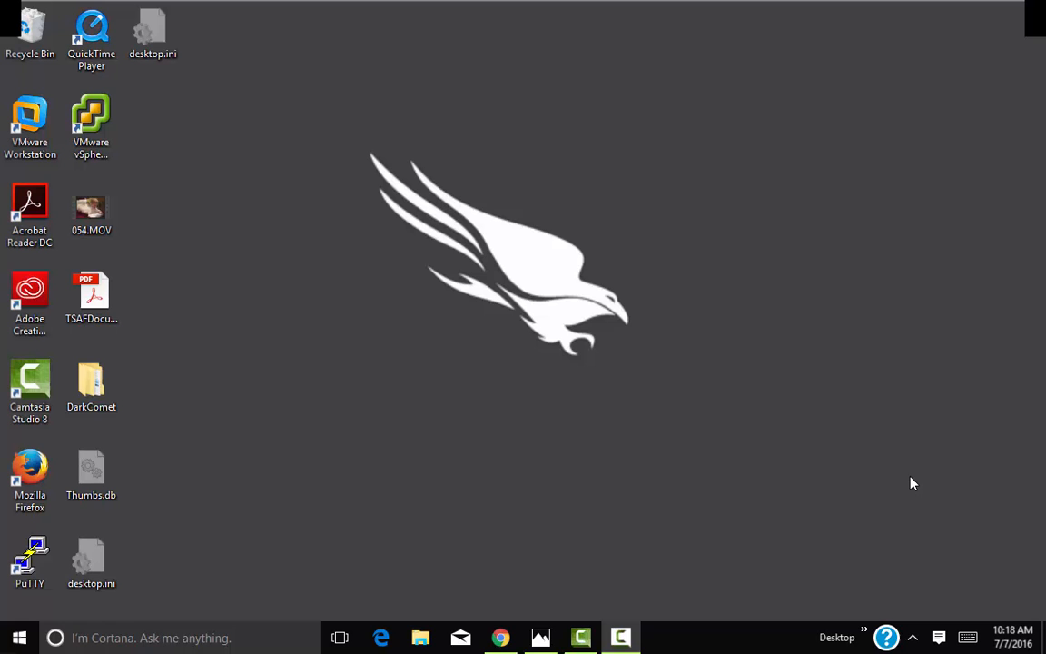
mouse_move(763, 512)
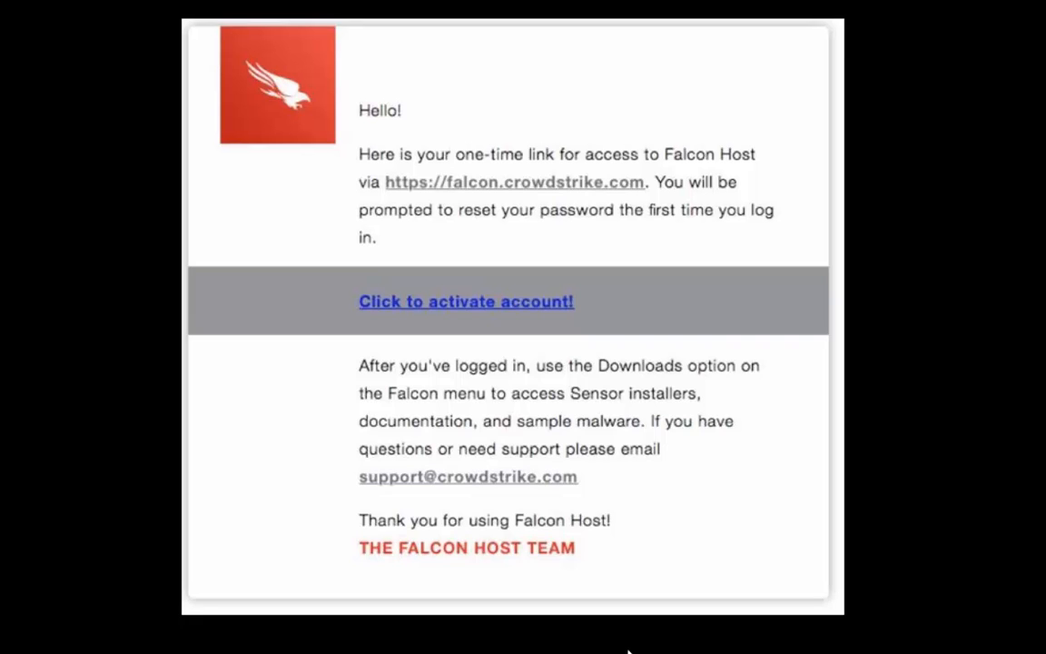
mouse_move(353, 501)
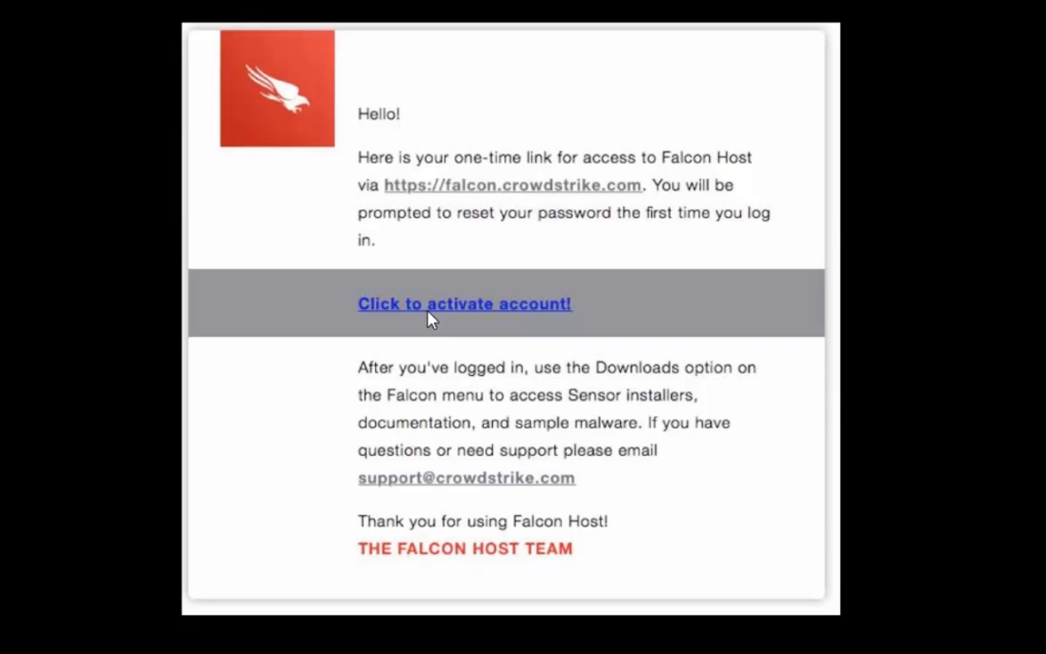
click(464, 303)
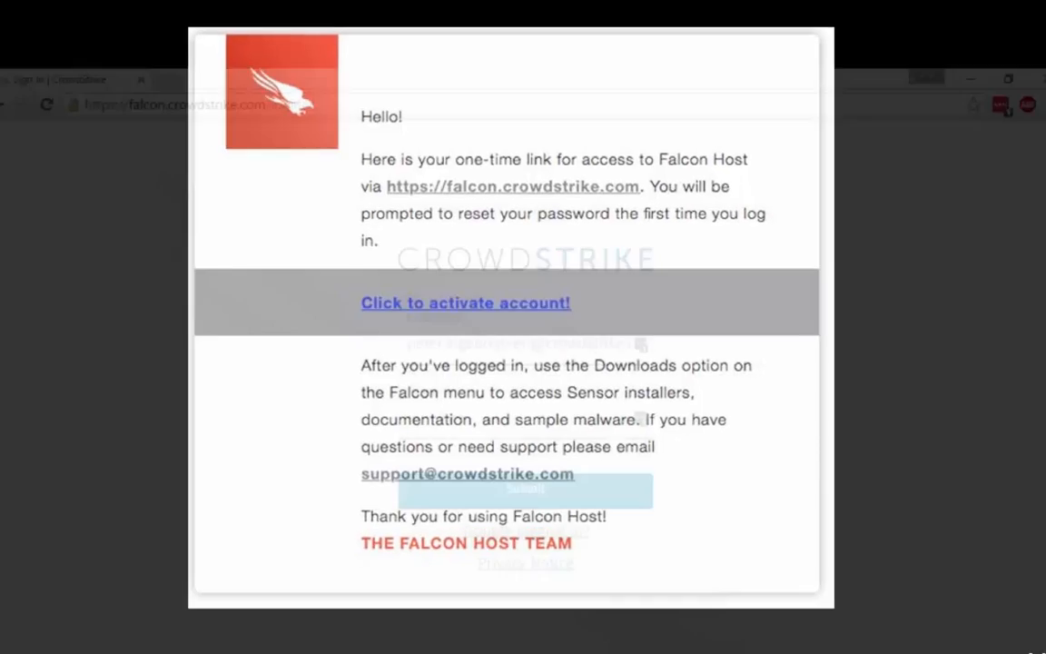
click(465, 302)
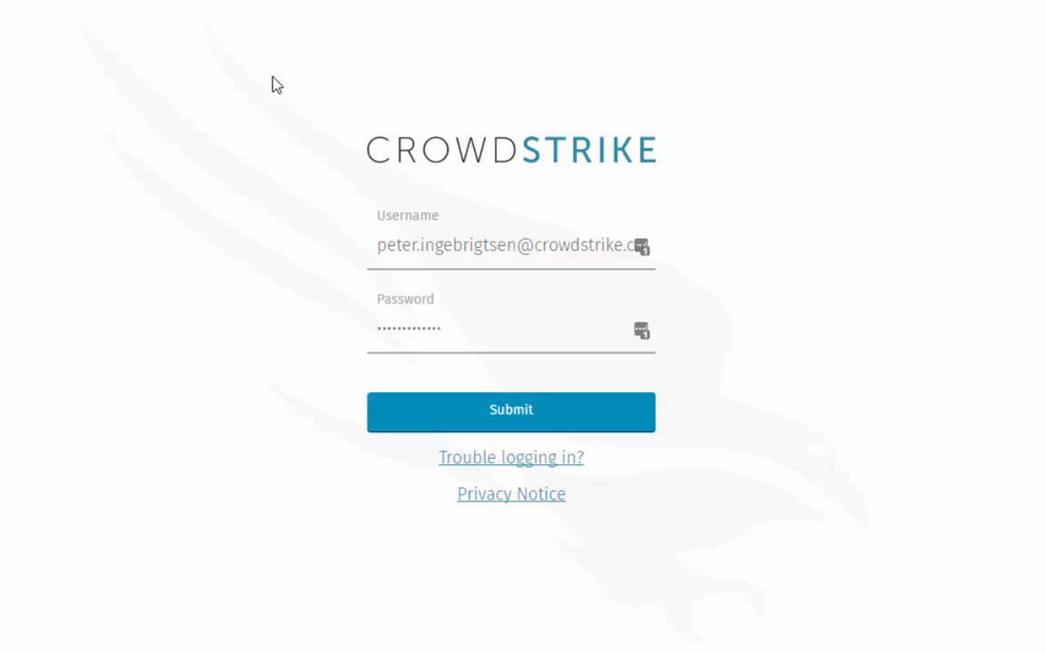
mouse_move(285, 83)
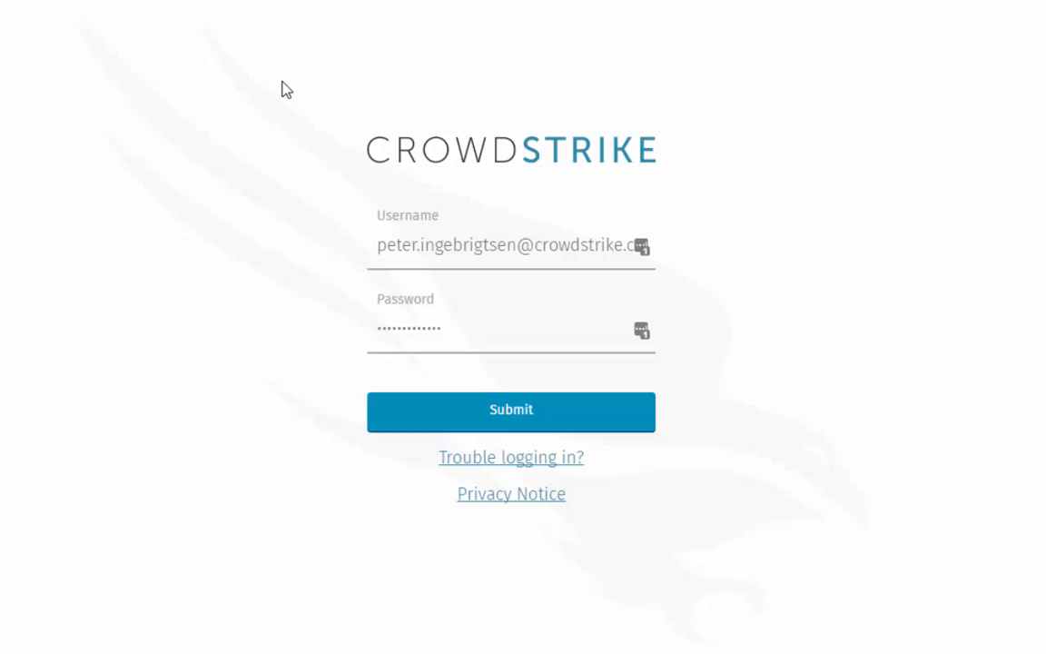
click(511, 411)
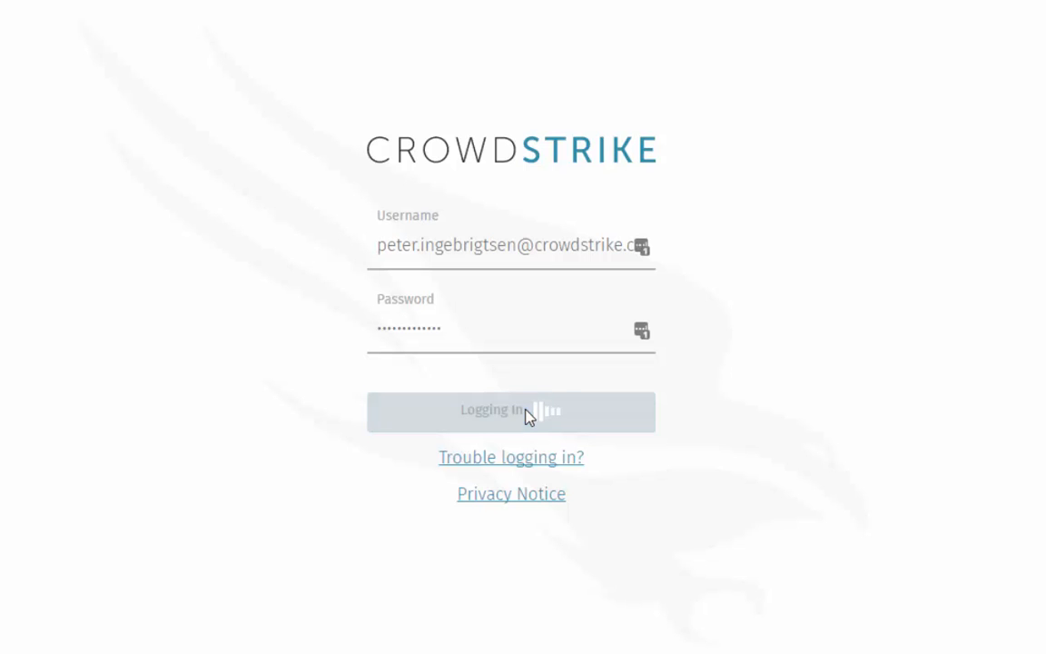
click(510, 411)
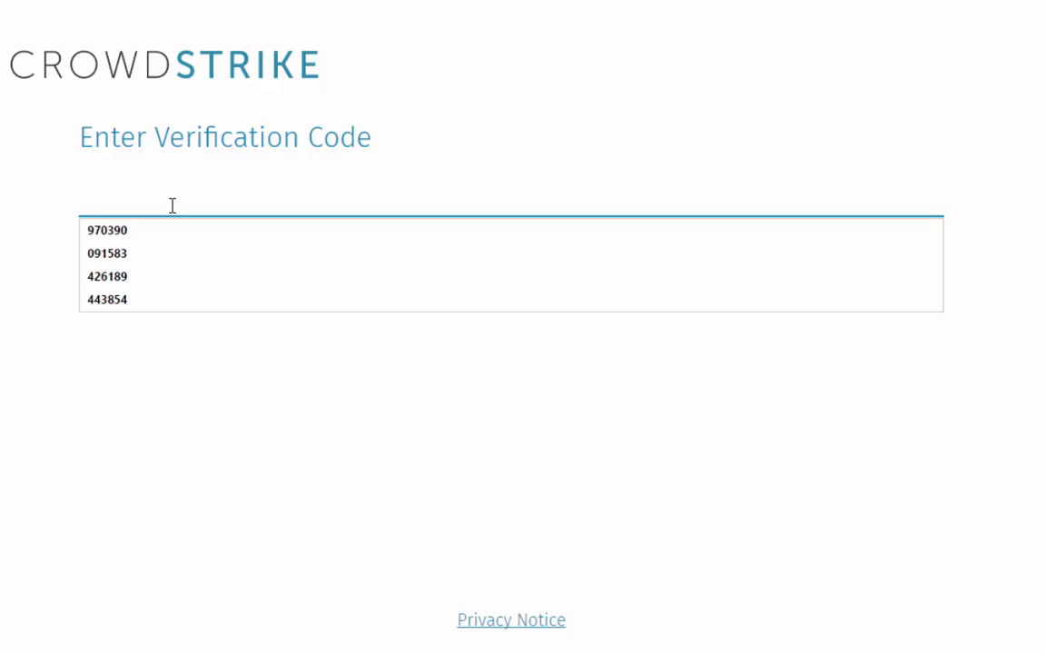
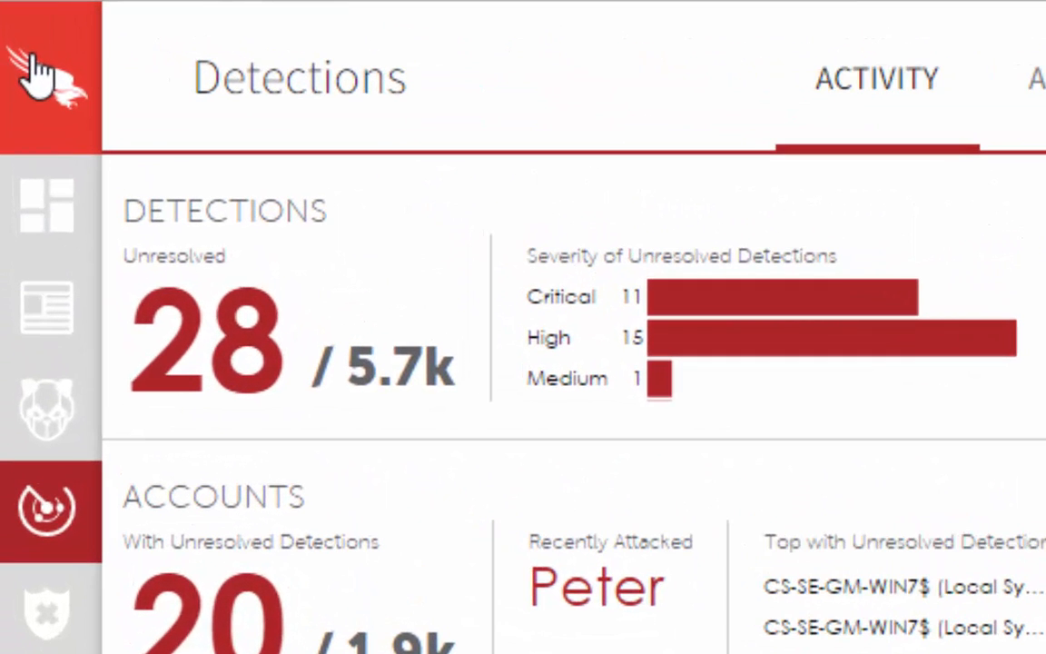
mouse_move(104, 118)
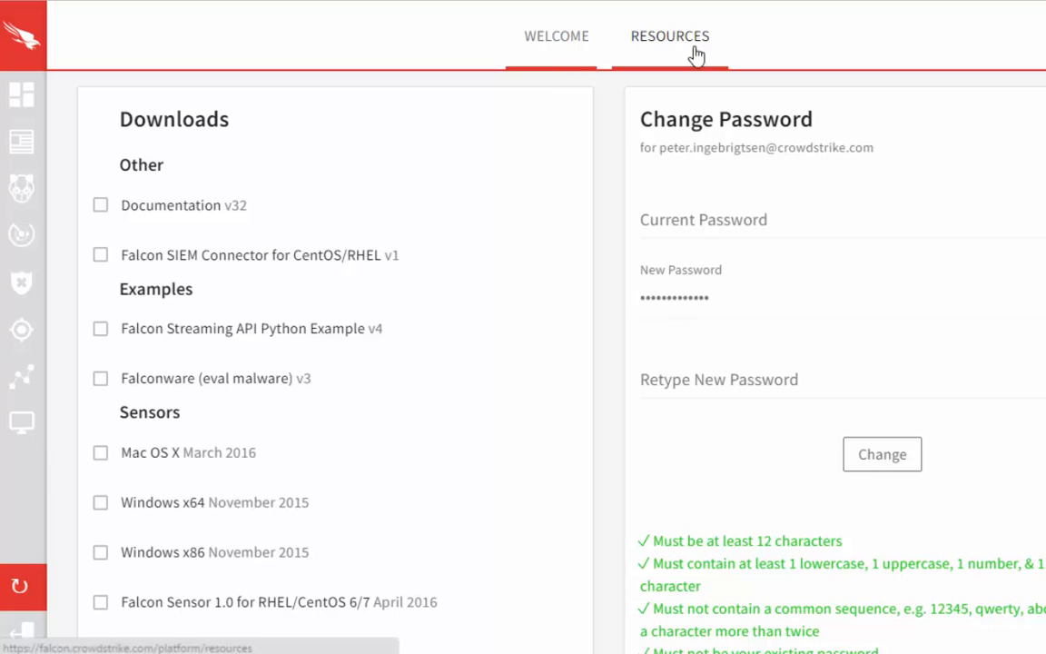
mouse_move(651, 56)
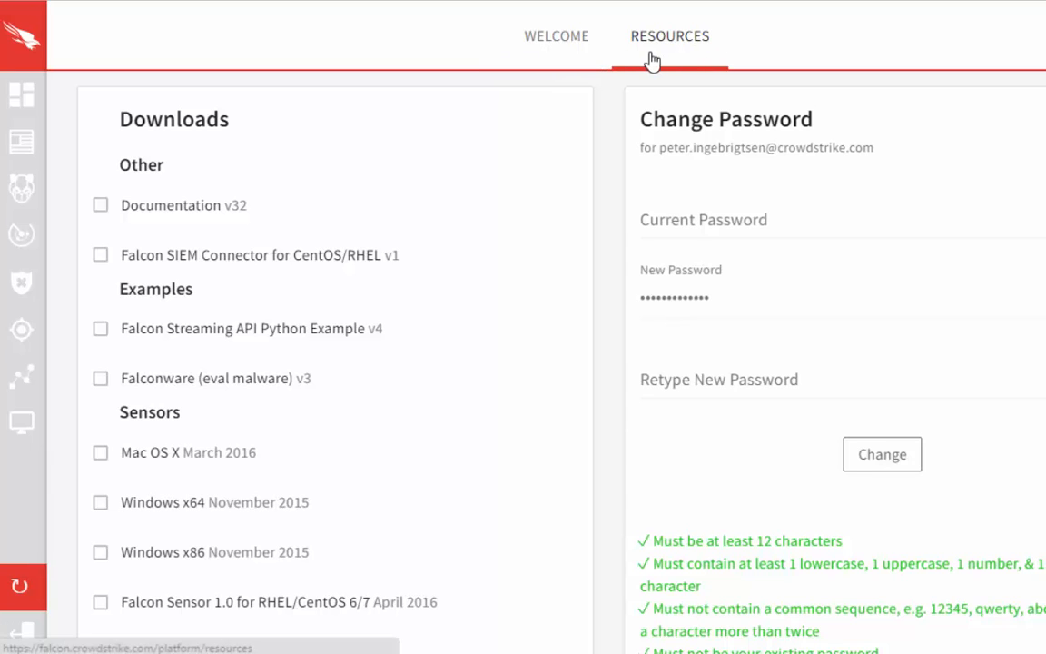
mouse_move(644, 61)
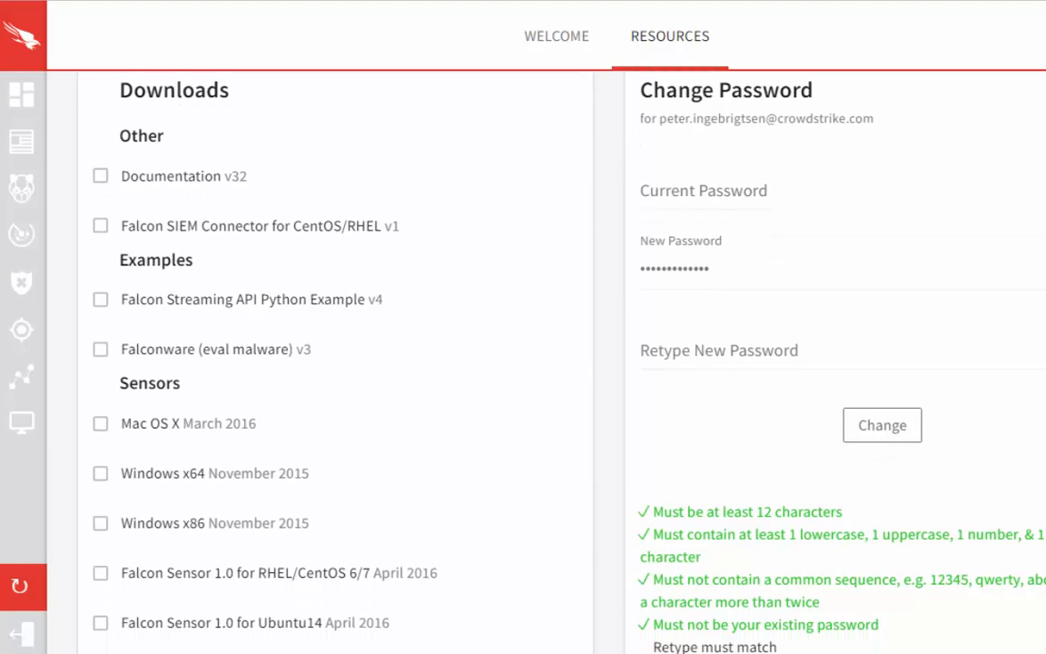
- Scroll the Downloads list and tick Falconware (eval malware) v3
scroll(down, 3)
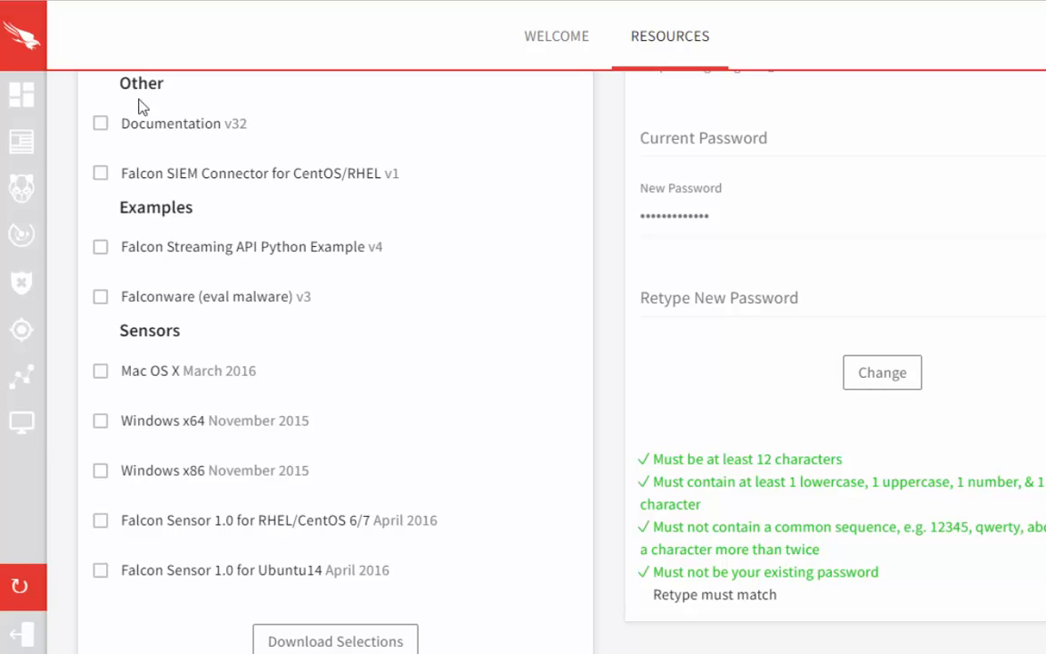
mouse_move(130, 302)
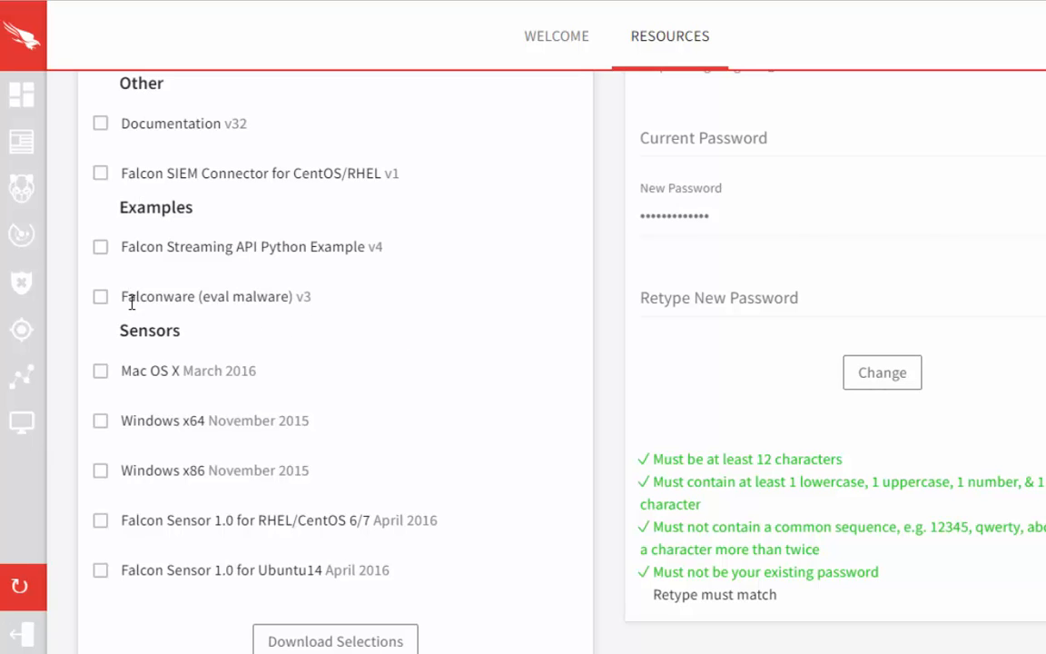
mouse_move(101, 303)
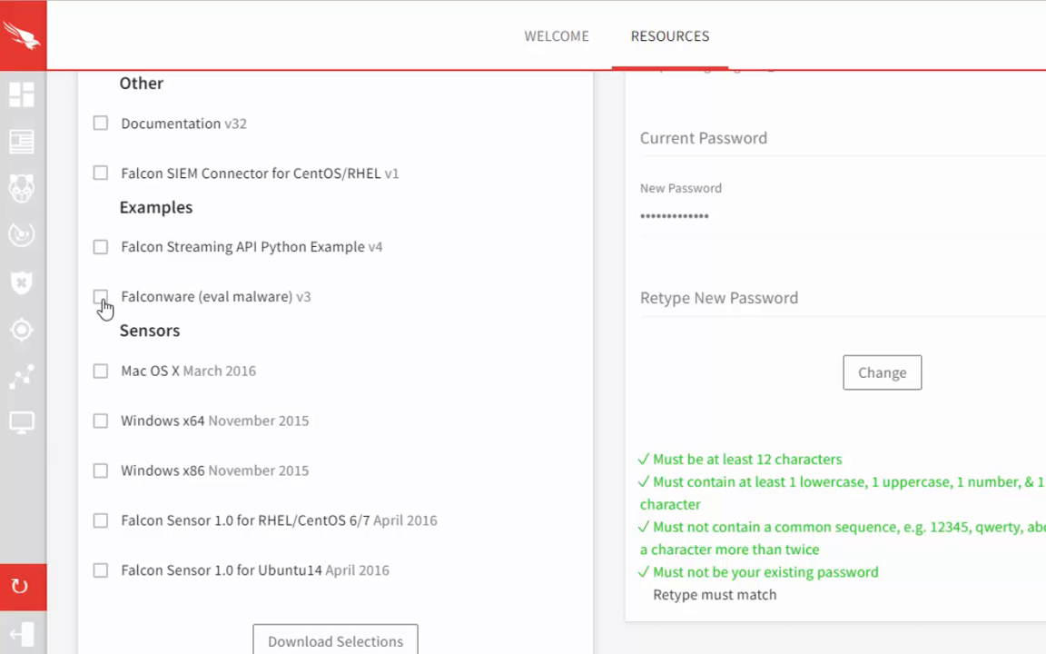
click(100, 296)
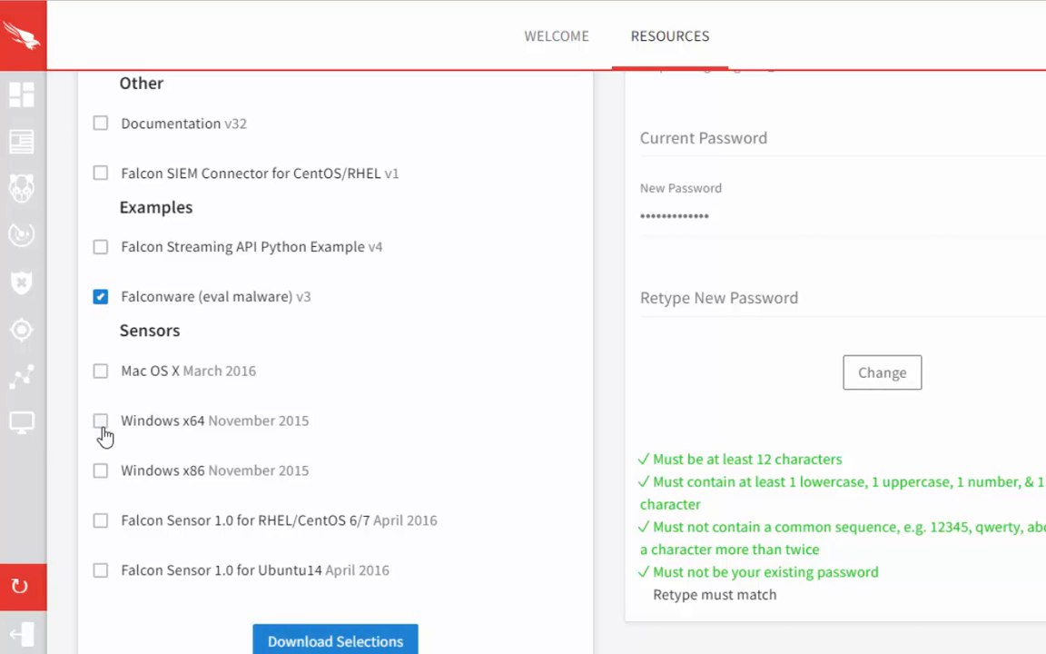
mouse_move(164, 520)
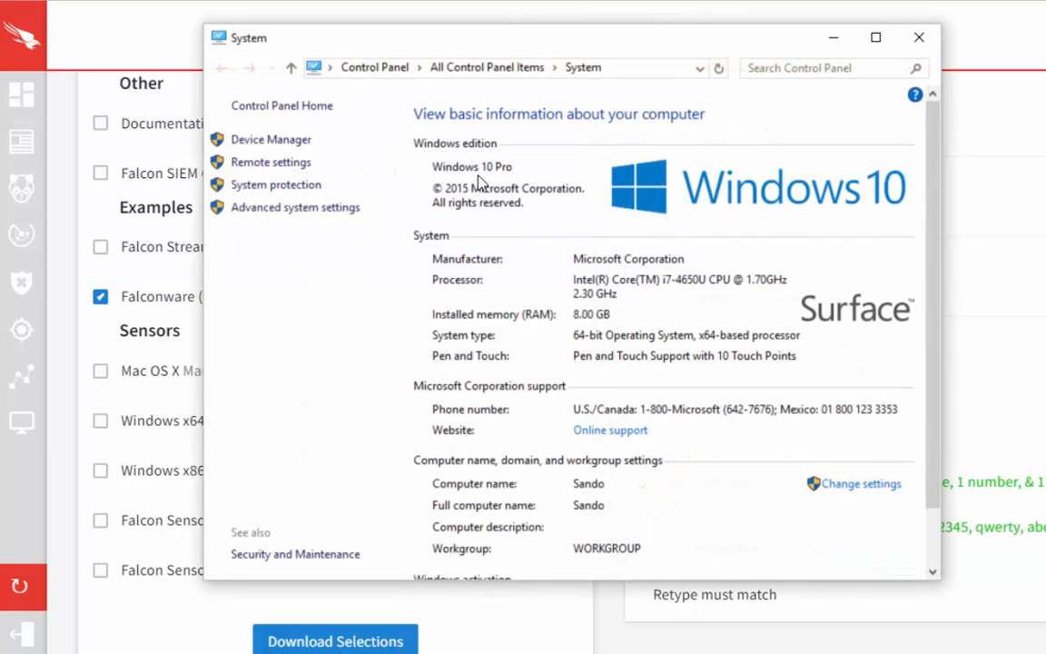
mouse_move(488, 188)
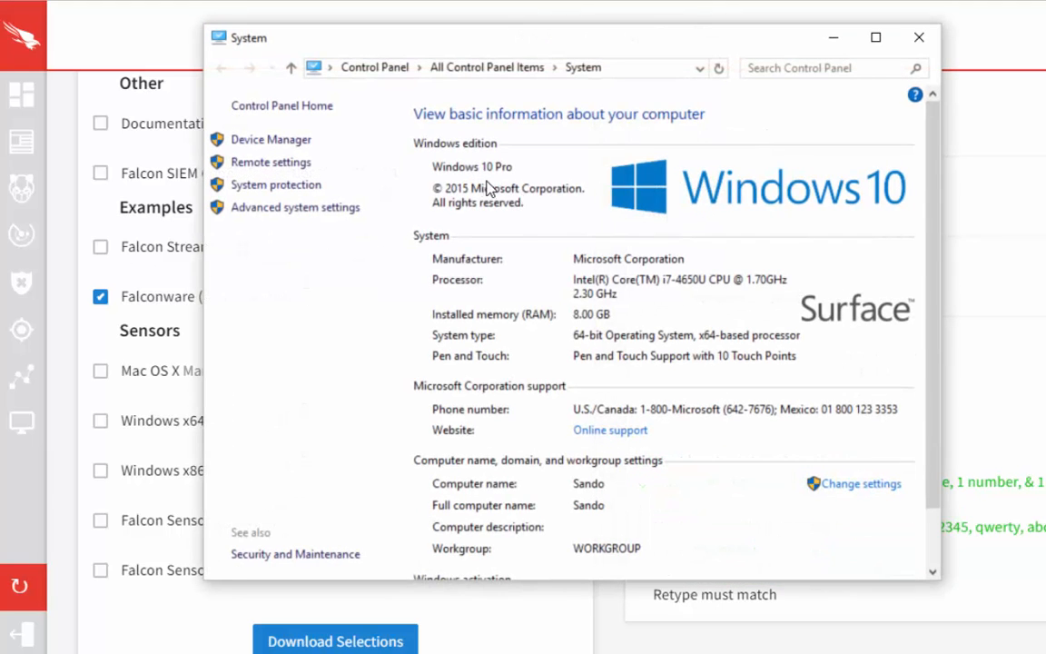
mouse_move(549, 347)
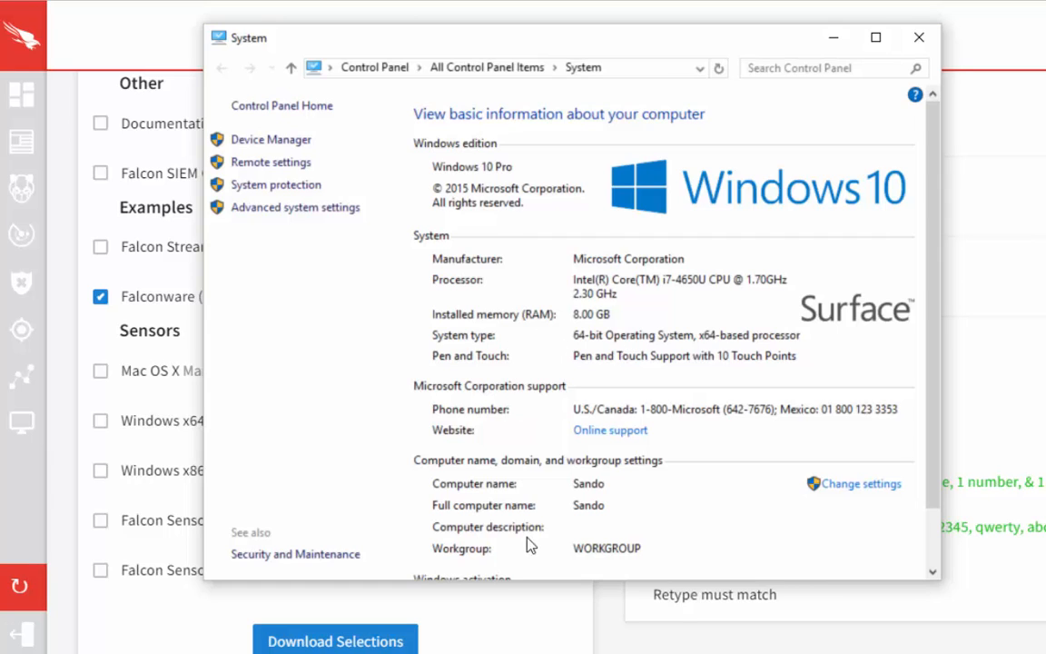
mouse_move(588, 534)
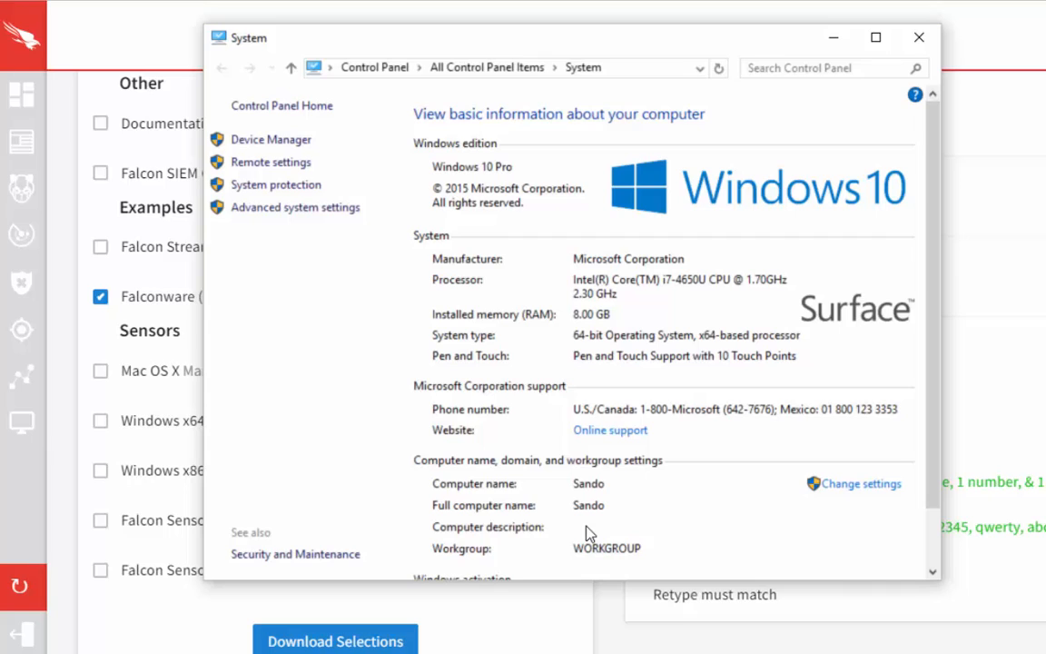
mouse_move(594, 552)
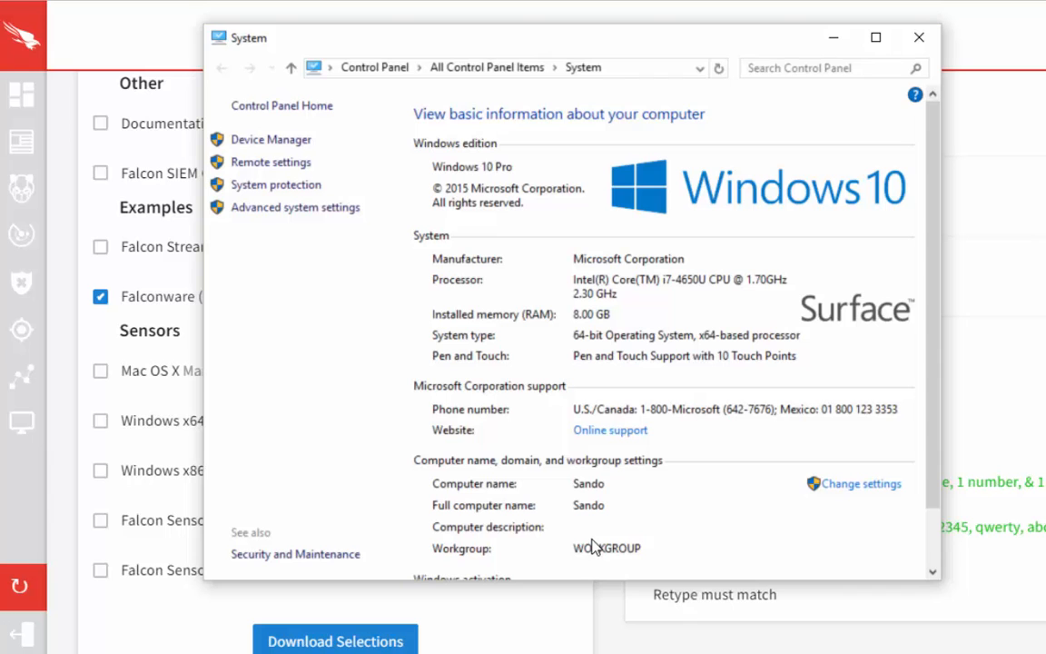
mouse_move(917, 38)
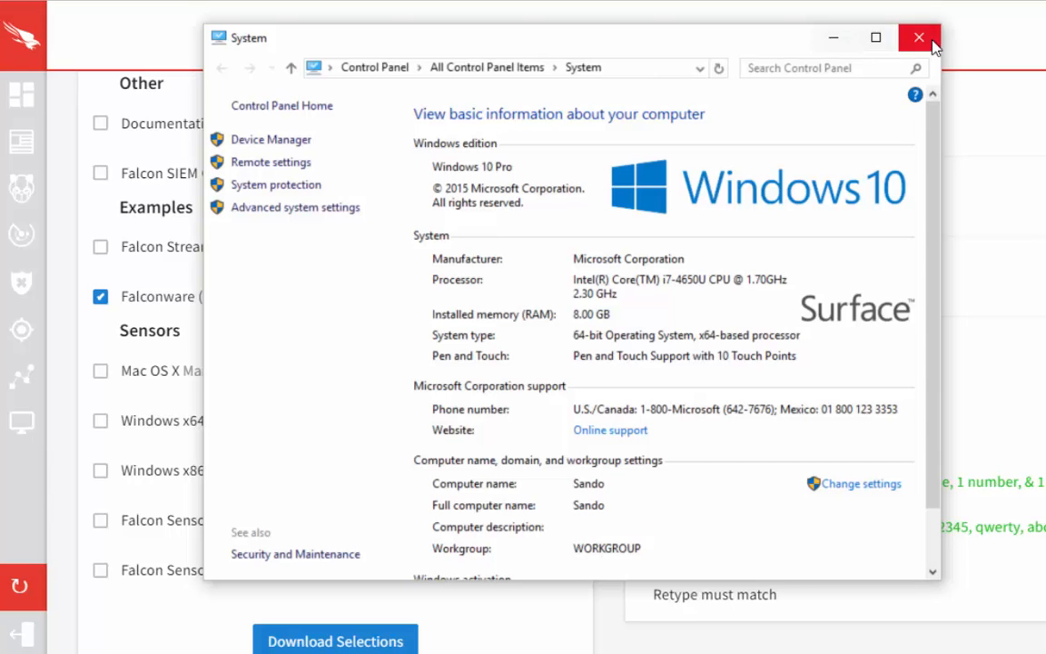
- Tick only the Windows x64 sensor and download the FalconSensorx64 installer
click(918, 36)
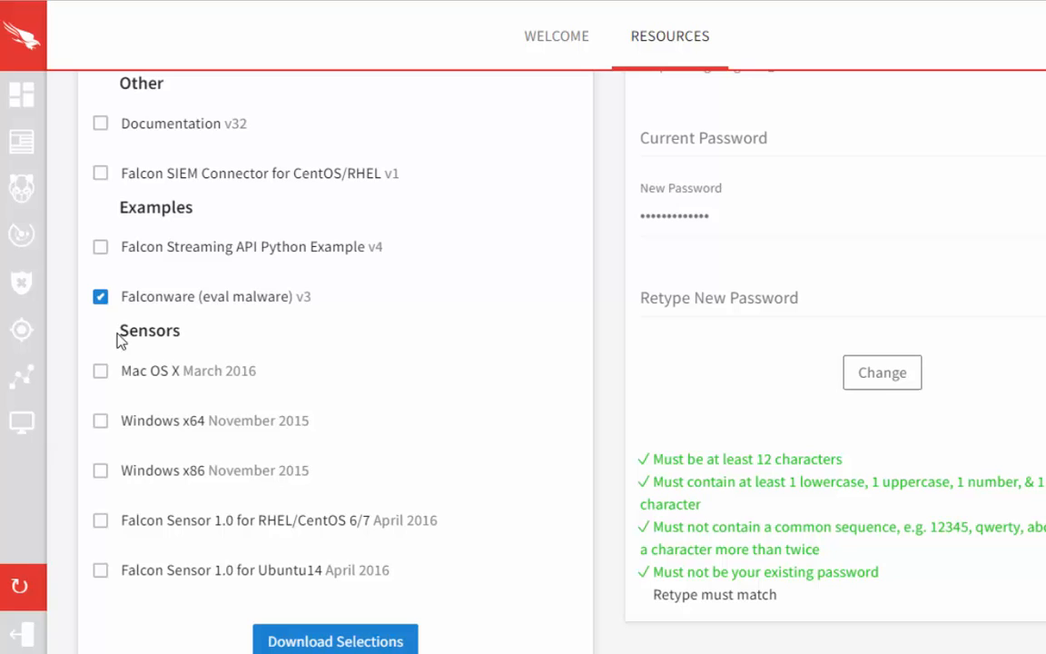
click(99, 420)
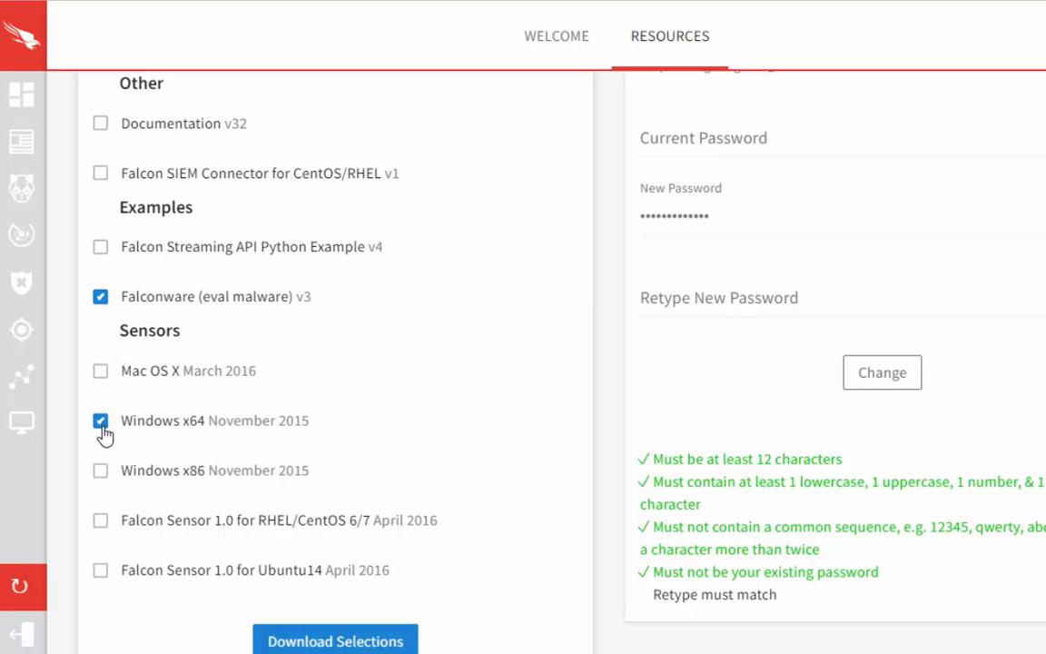
mouse_move(98, 315)
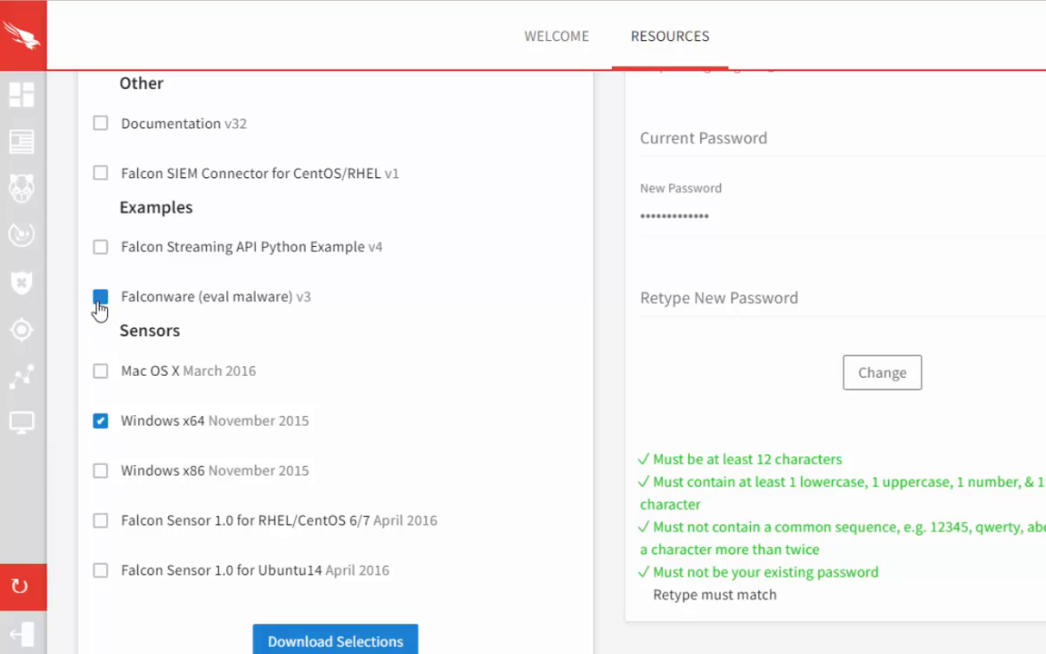
click(100, 296)
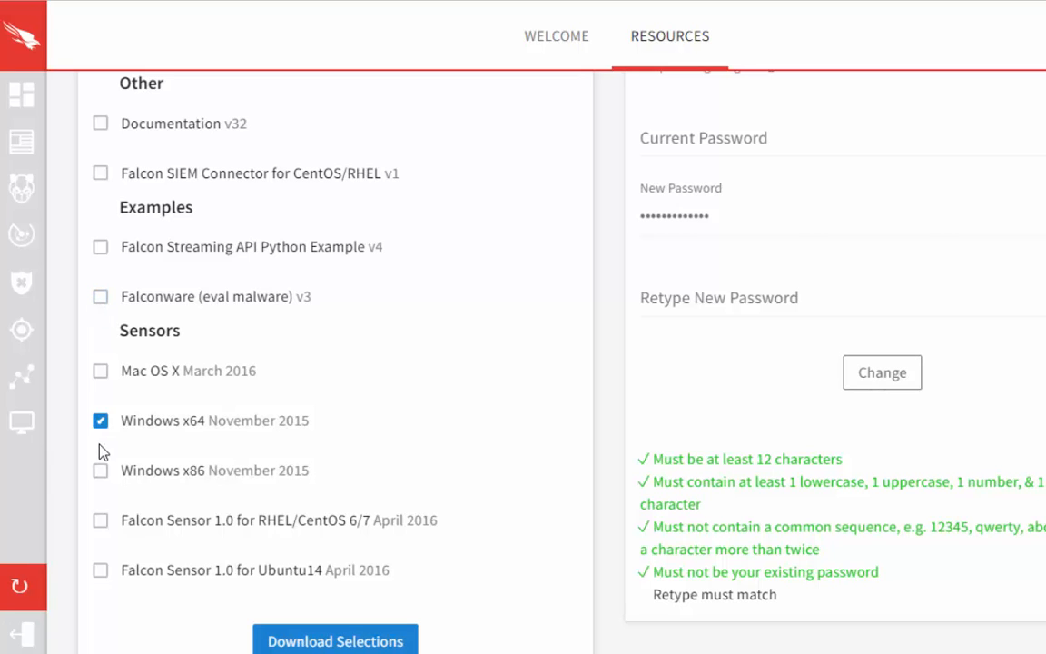
mouse_move(303, 639)
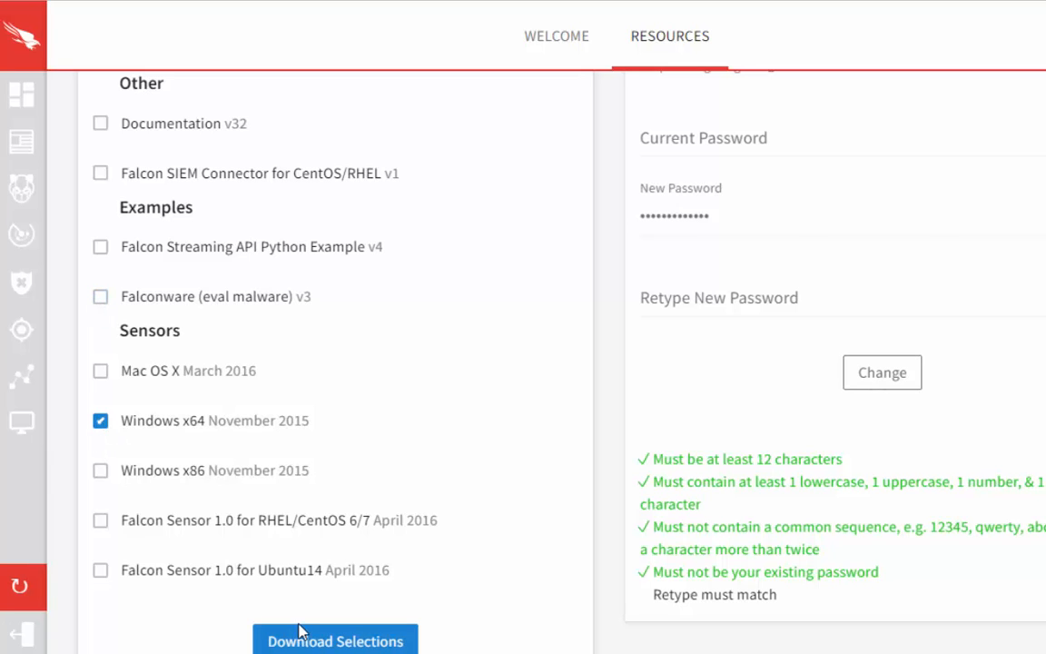
click(336, 640)
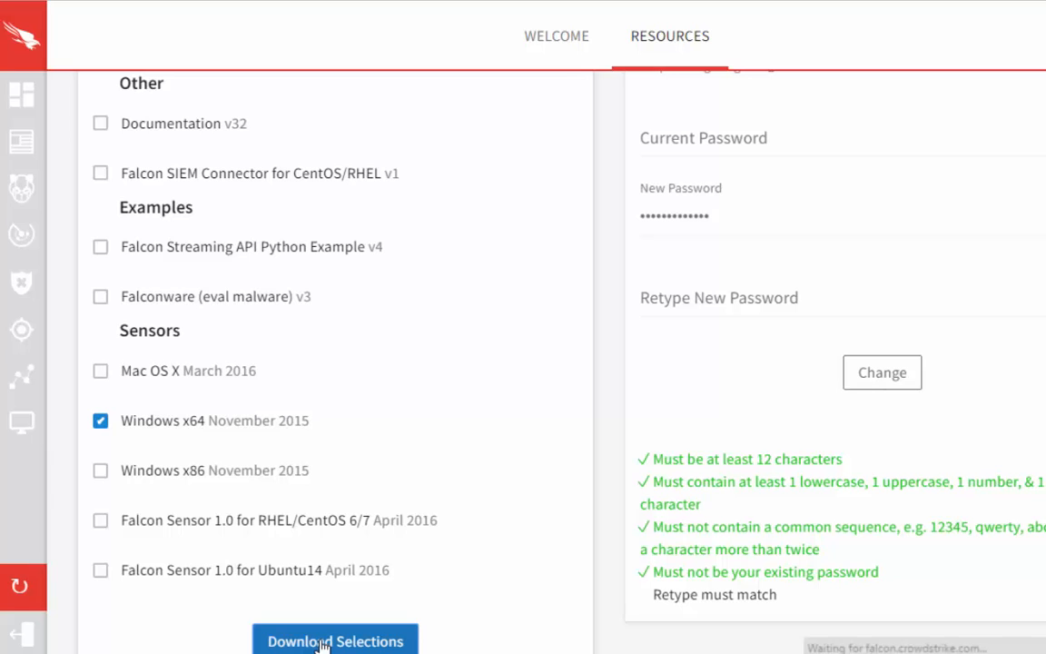
click(323, 640)
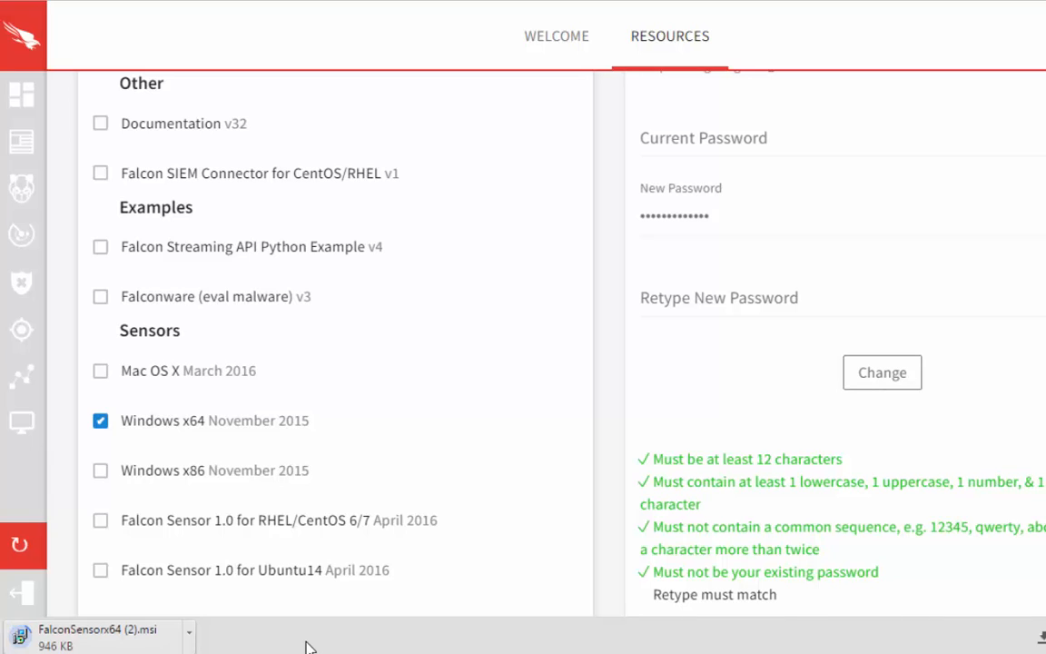
mouse_move(326, 646)
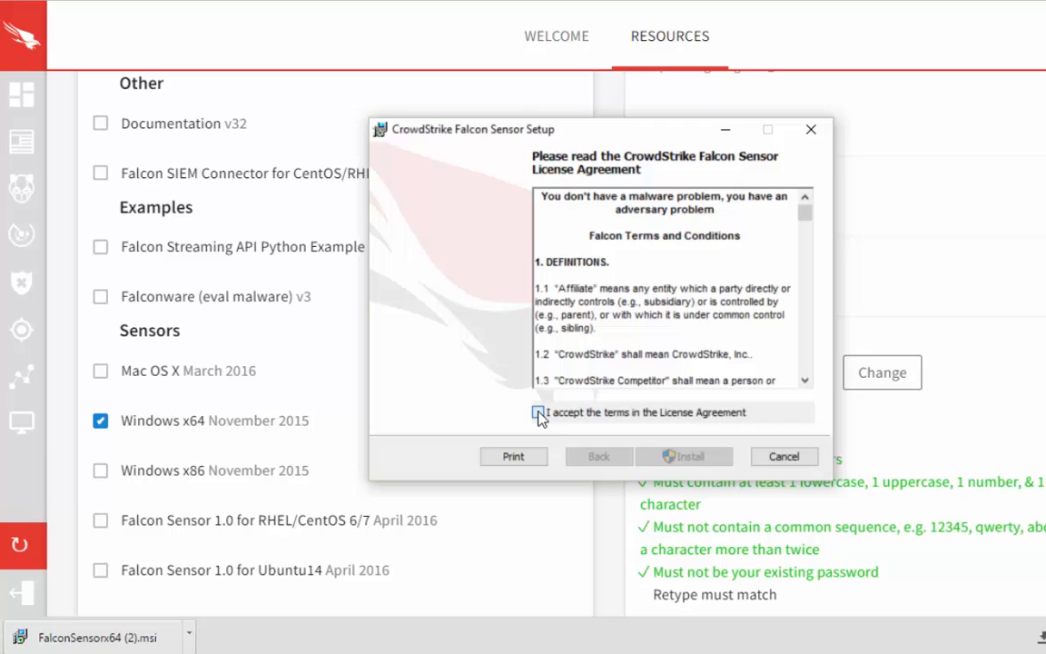
- Accept the license, install the Falcon sensor, finish setup, and close the email image
click(537, 413)
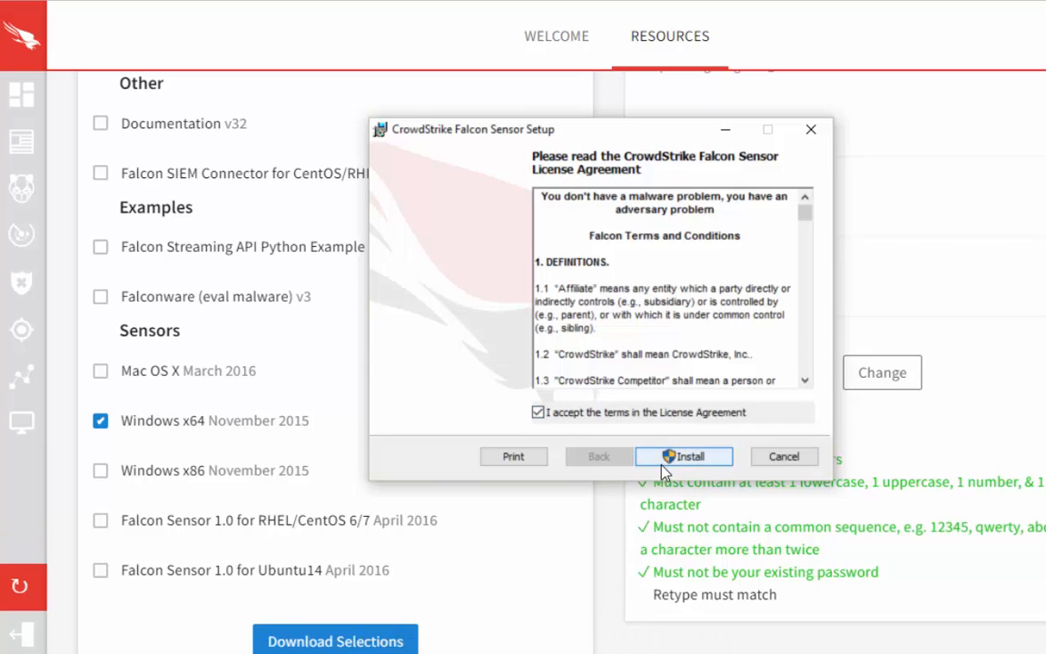
click(691, 456)
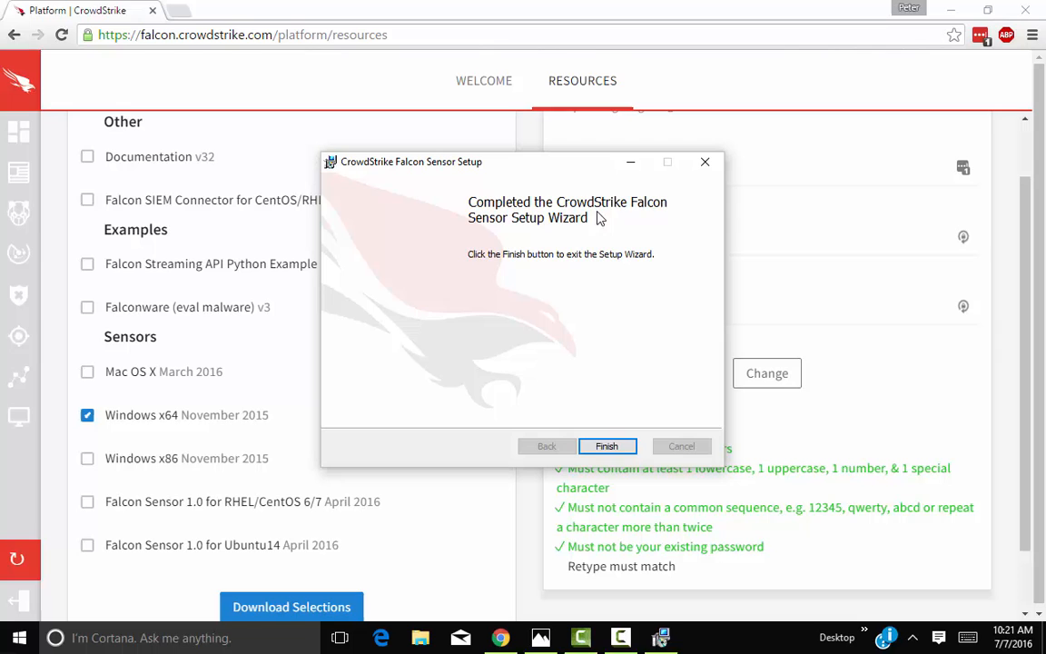
mouse_move(580, 382)
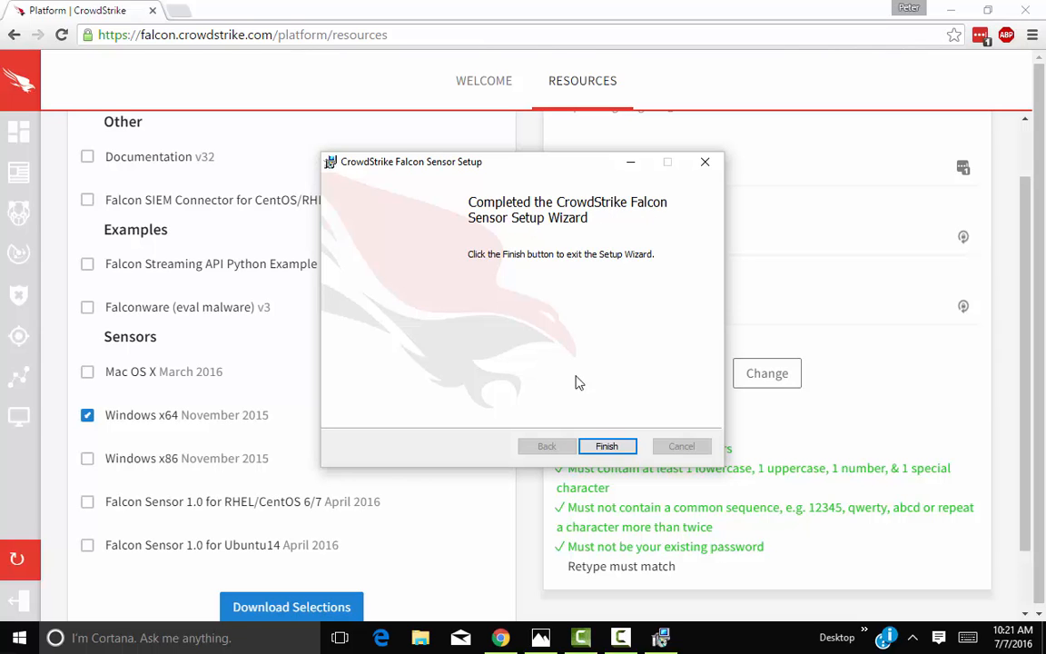
mouse_move(617, 359)
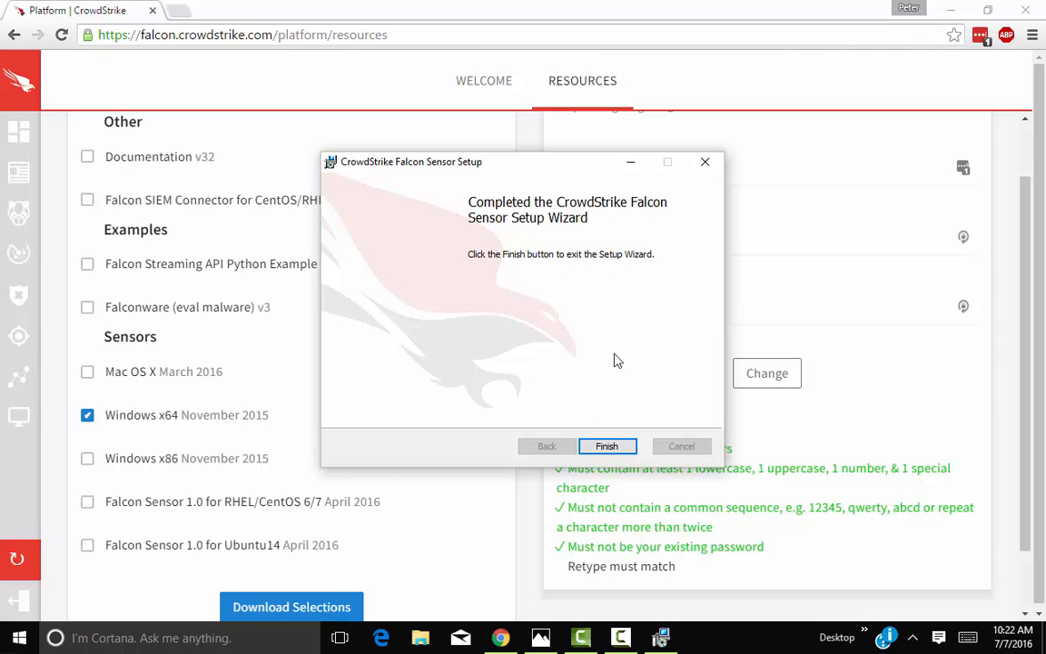
click(607, 445)
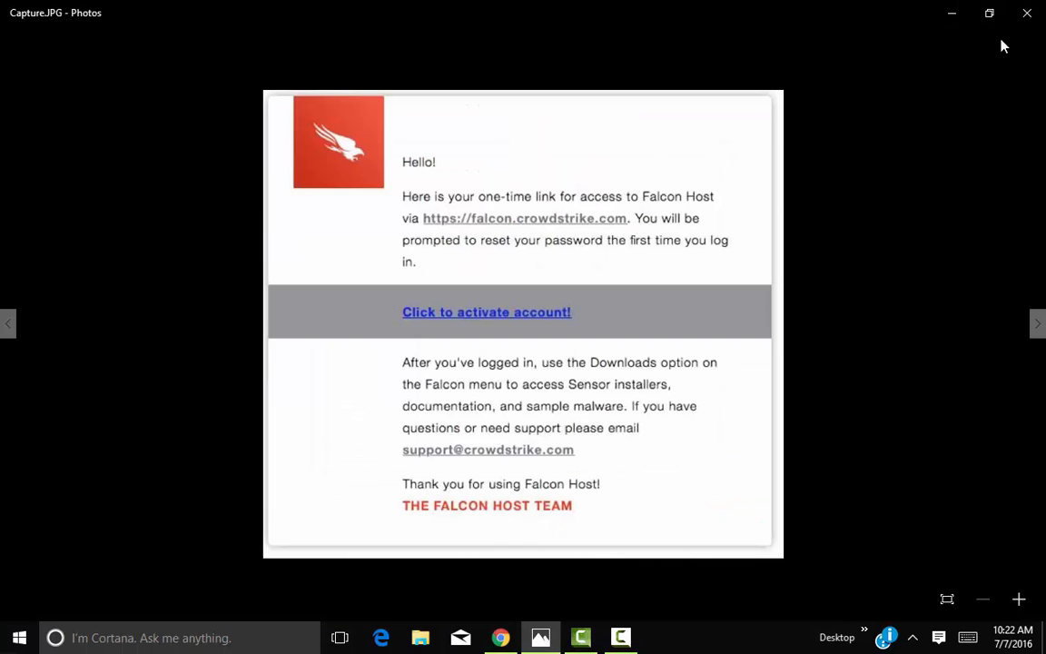
click(1026, 13)
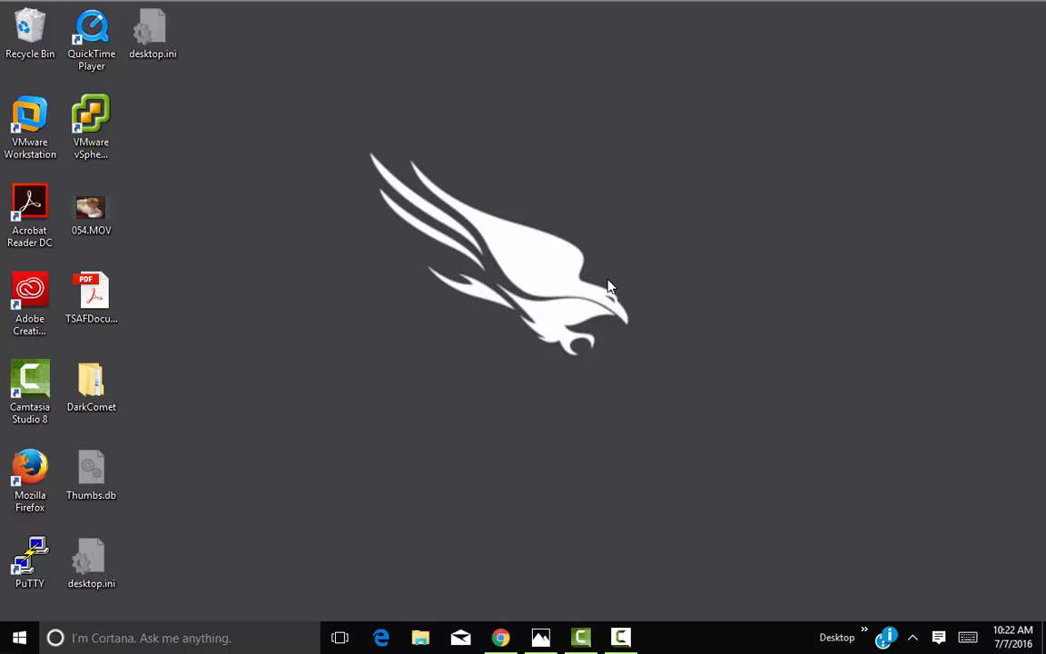
mouse_move(615, 289)
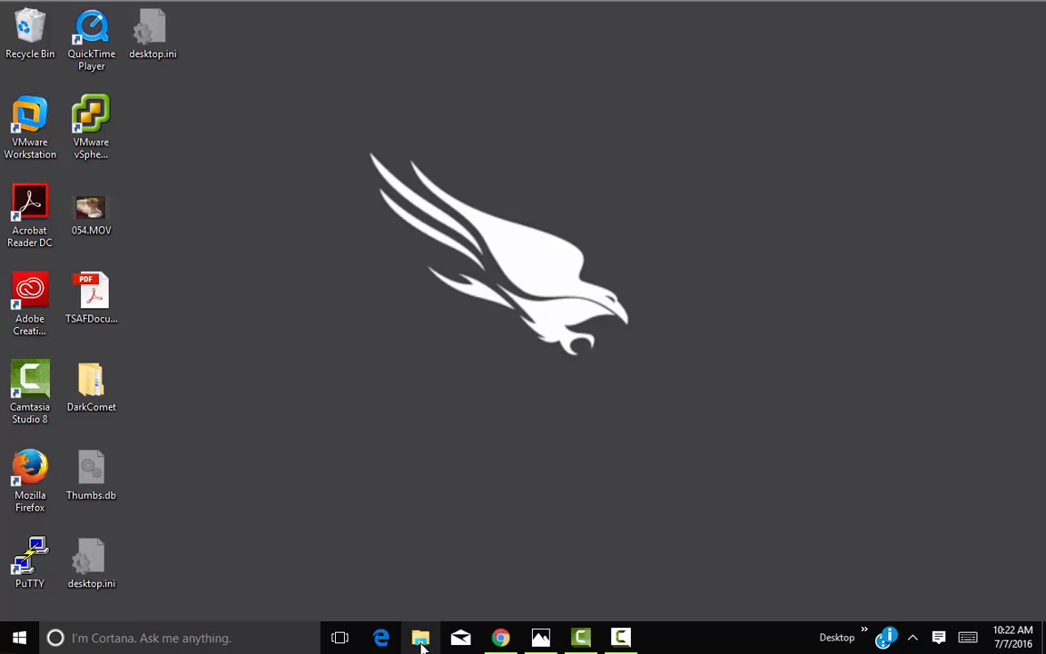
- Browse File Explorer to C:\Windows\System32\drivers
click(420, 638)
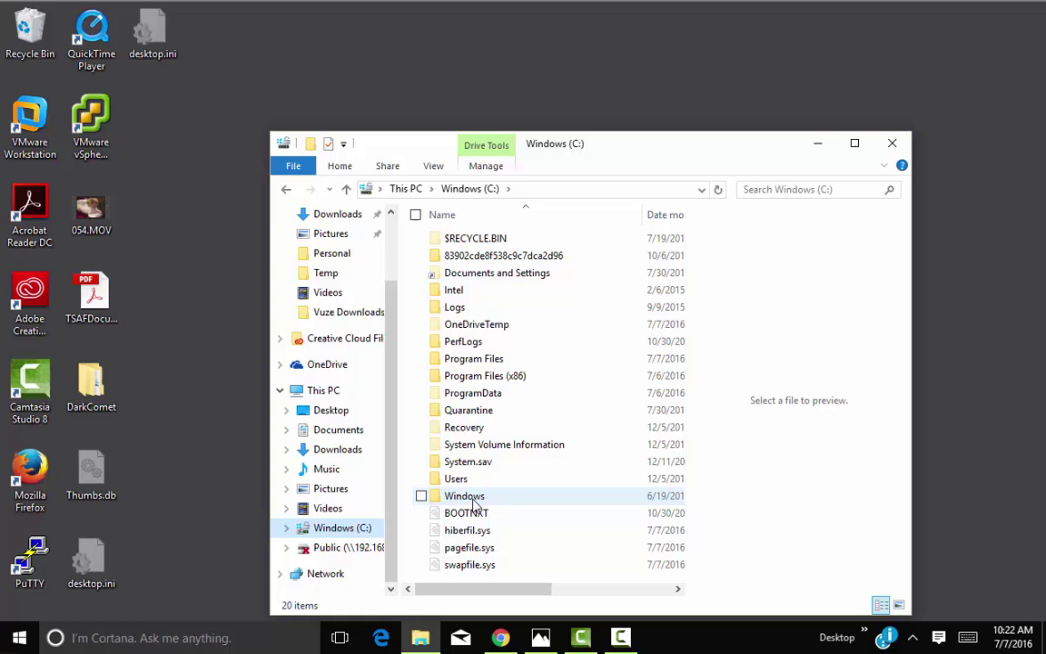
double_click(464, 495)
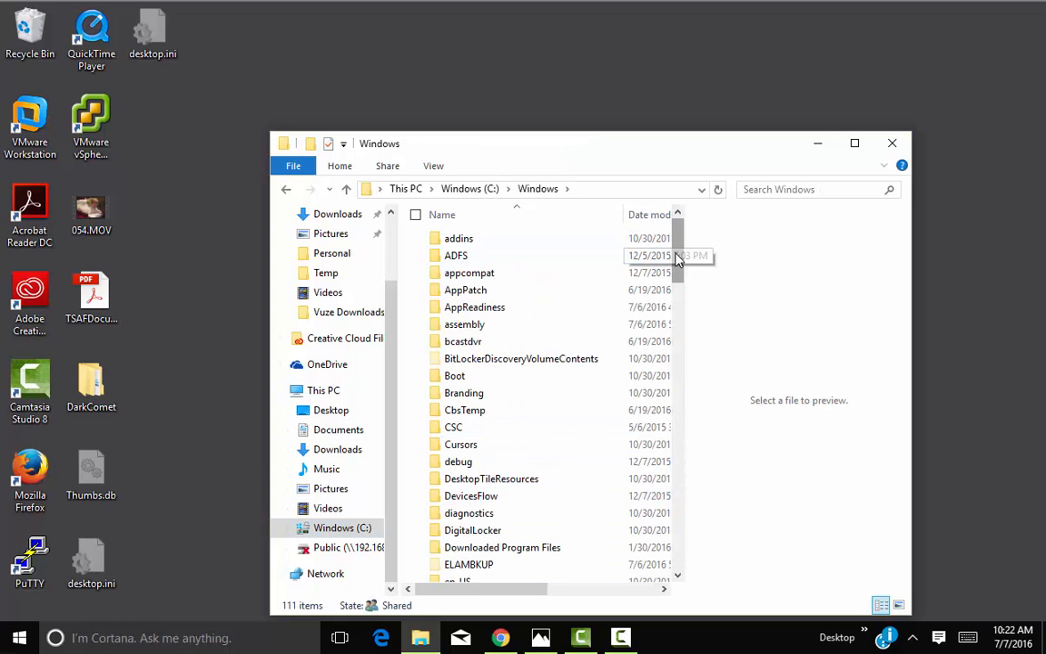
scroll(down, 3)
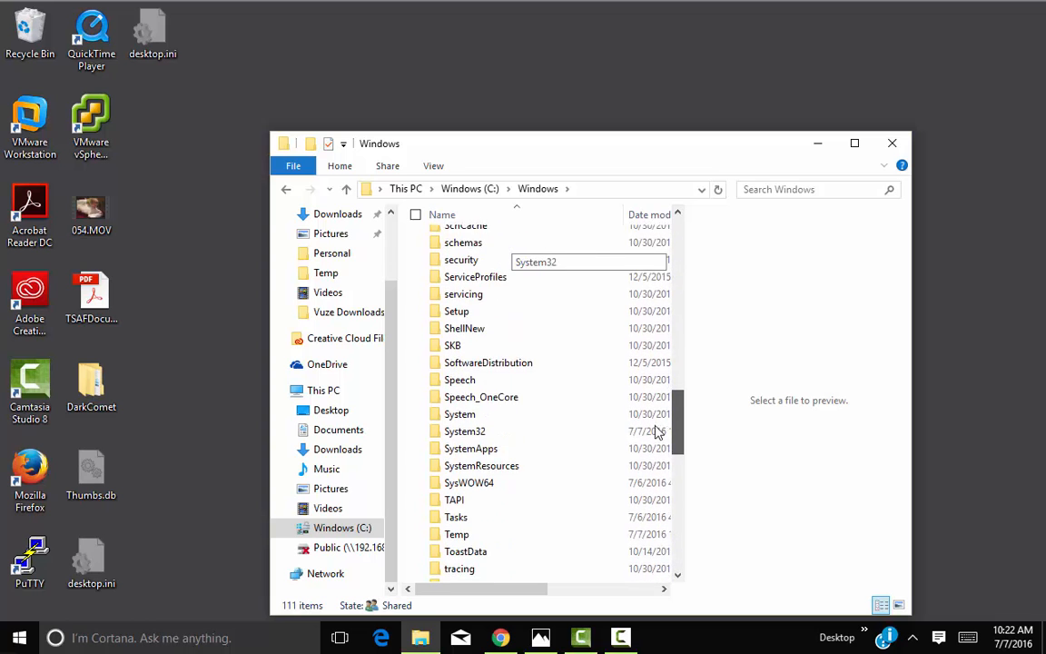
double_click(467, 431)
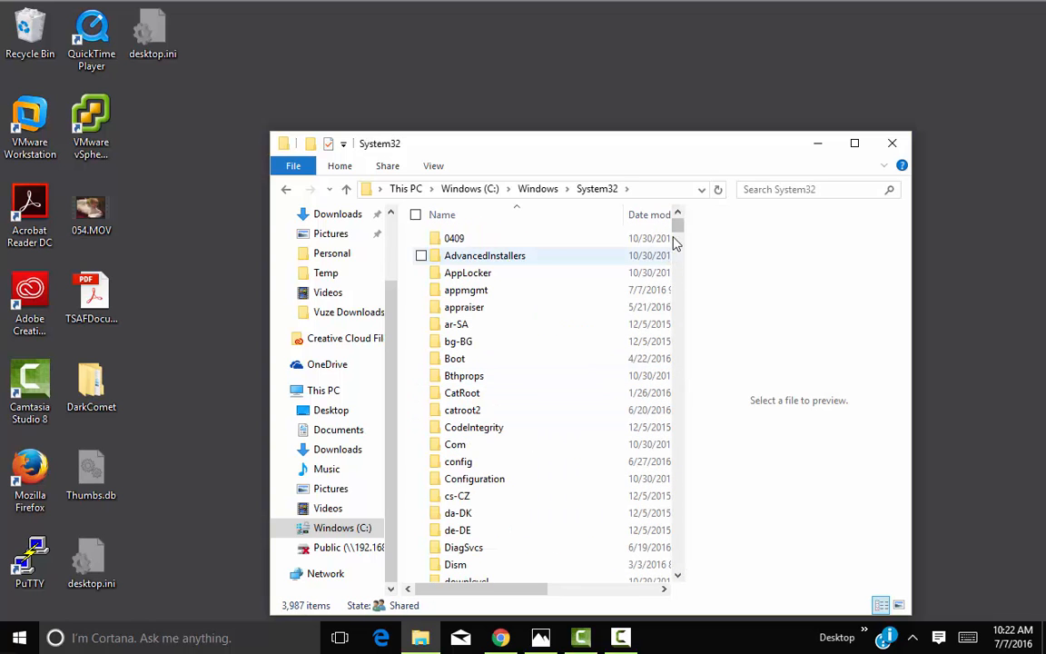
scroll(down, 3)
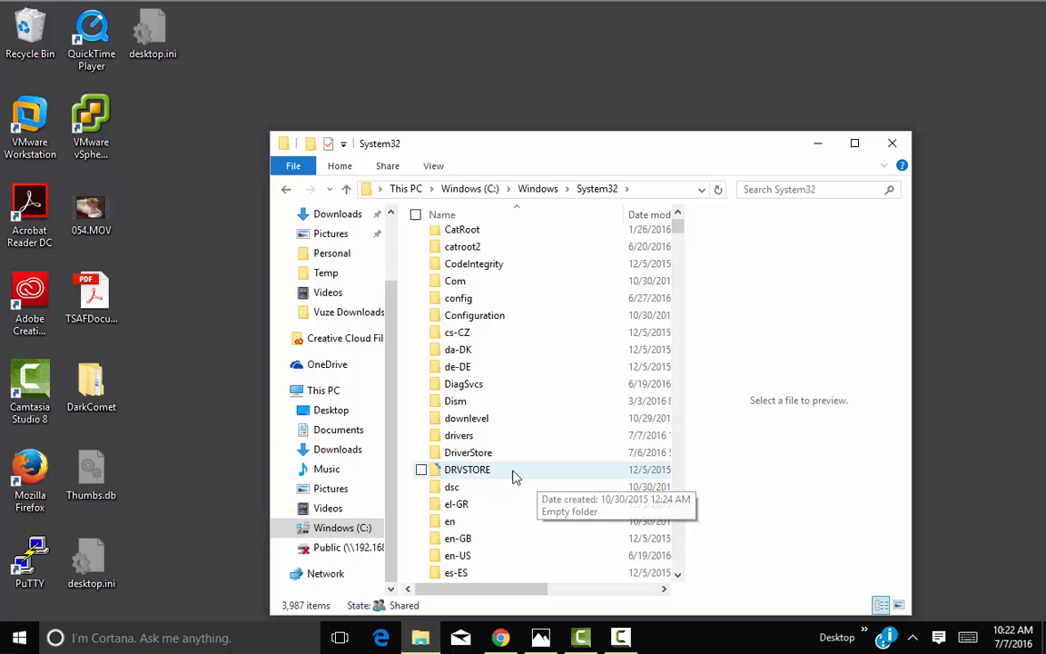
double_click(459, 434)
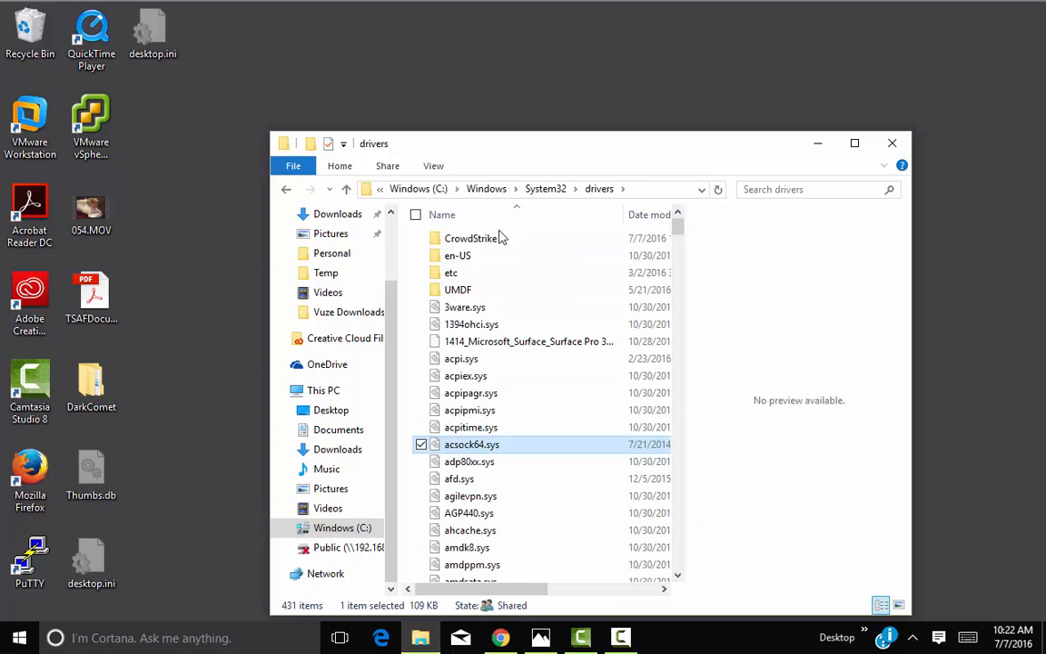
mouse_move(492, 241)
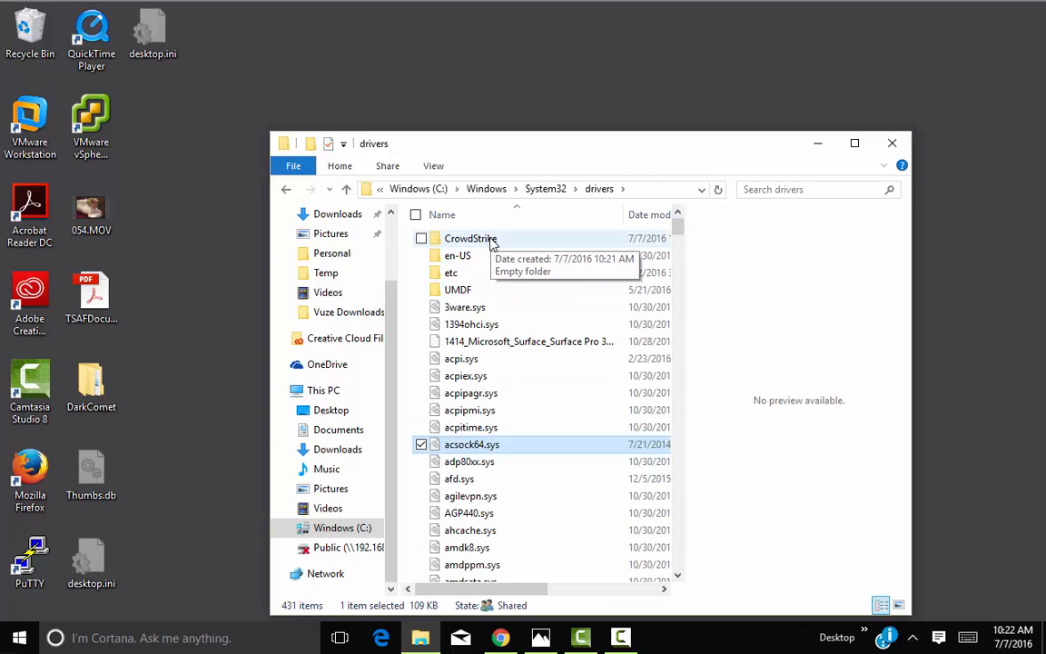
- Grant access to the CrowdStrike folder, review its 44 driver files, then close it
double_click(466, 238)
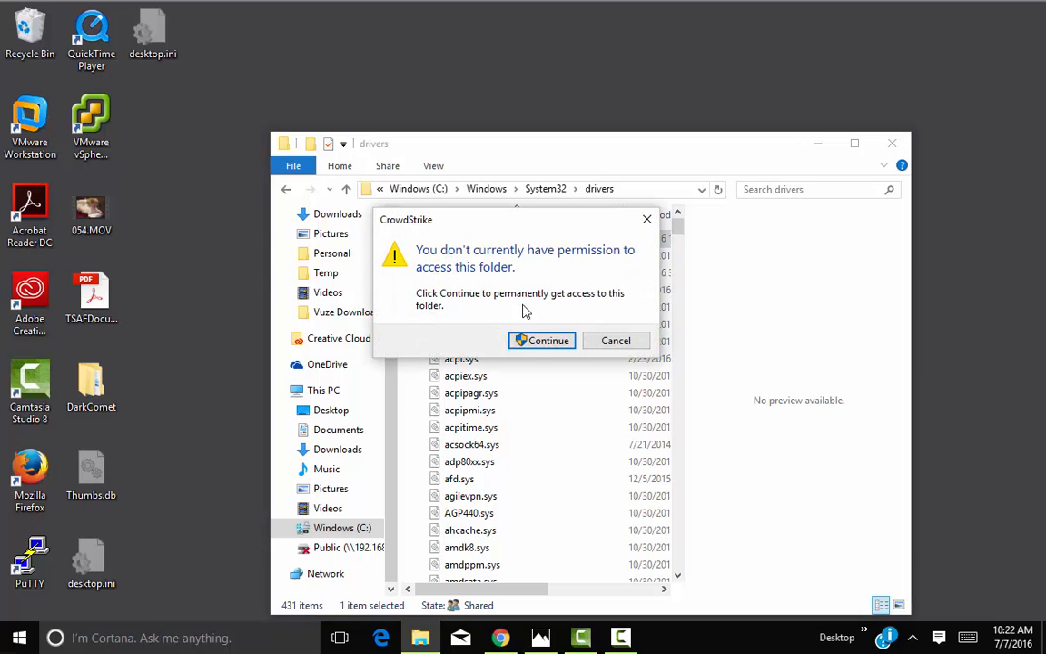
click(540, 340)
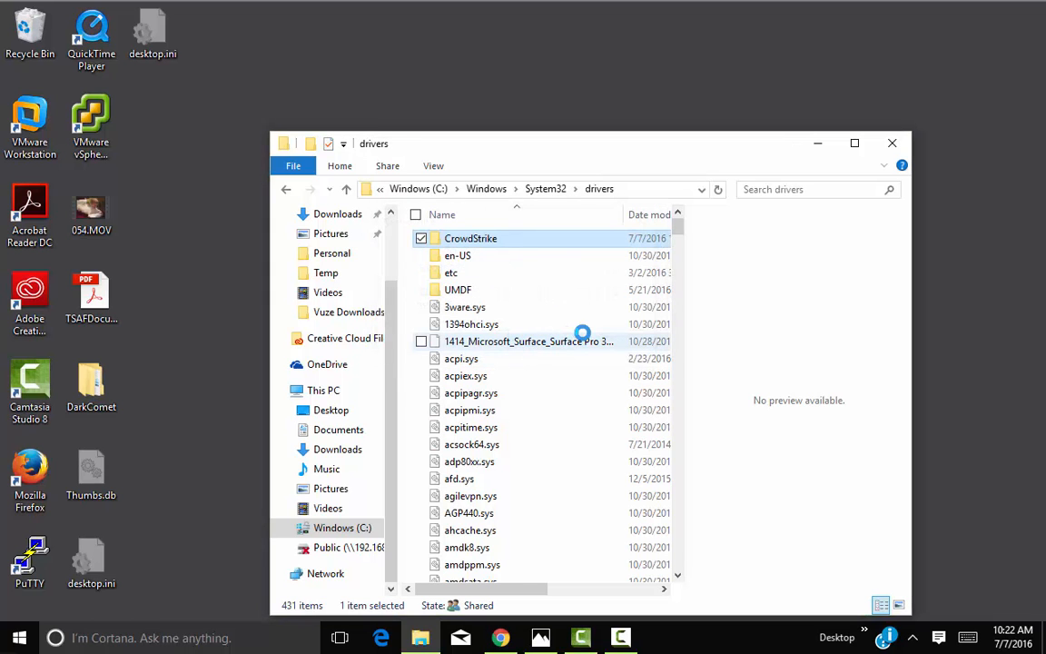
double_click(470, 238)
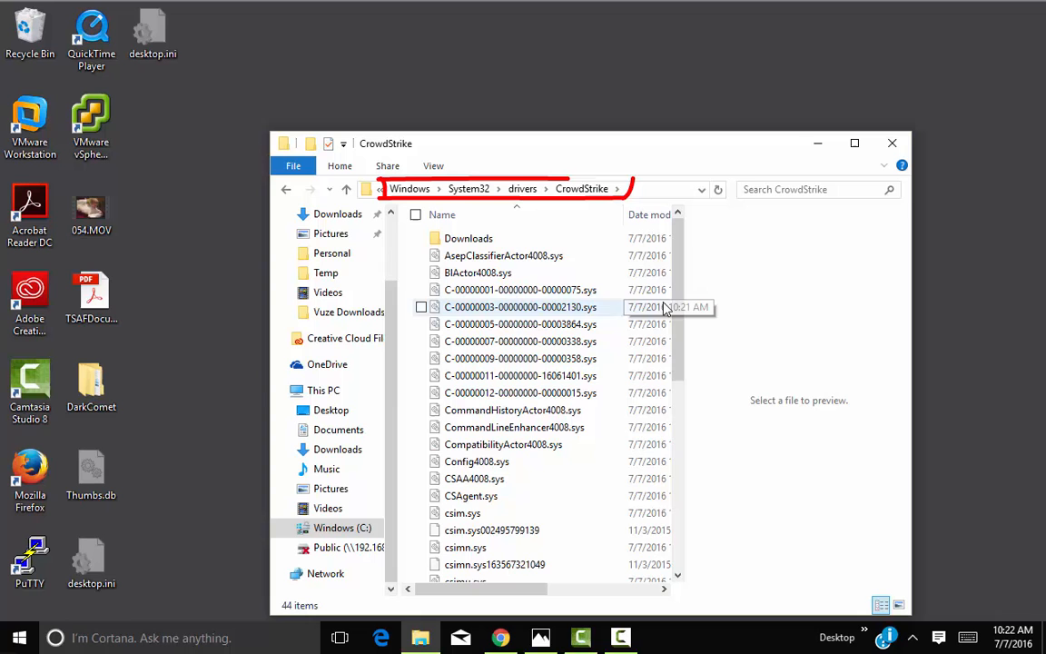
scroll(down, 3)
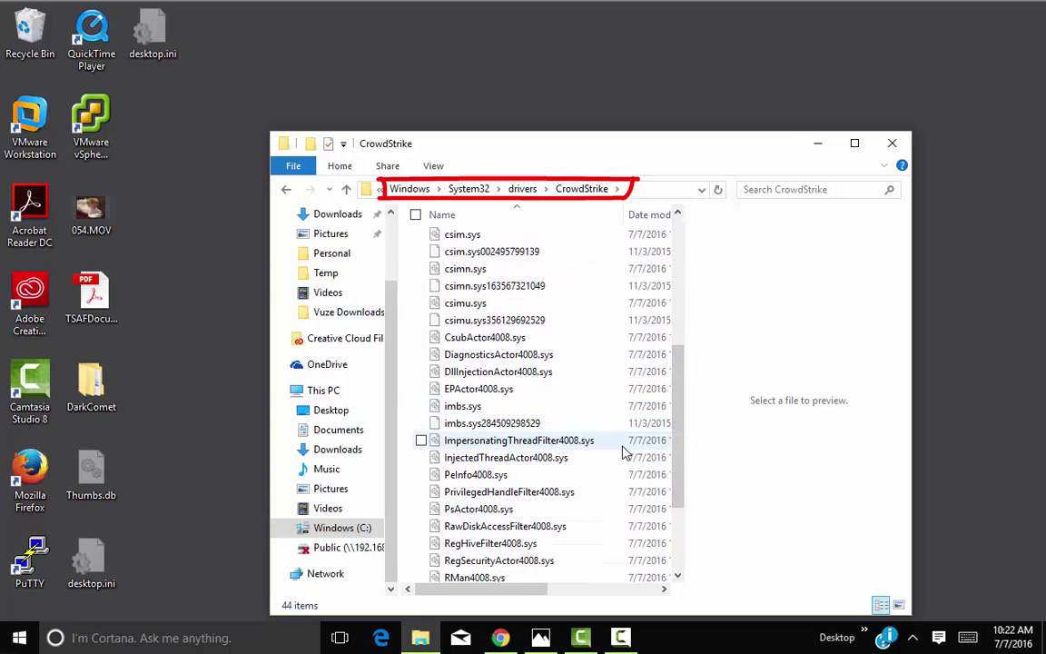
mouse_move(616, 446)
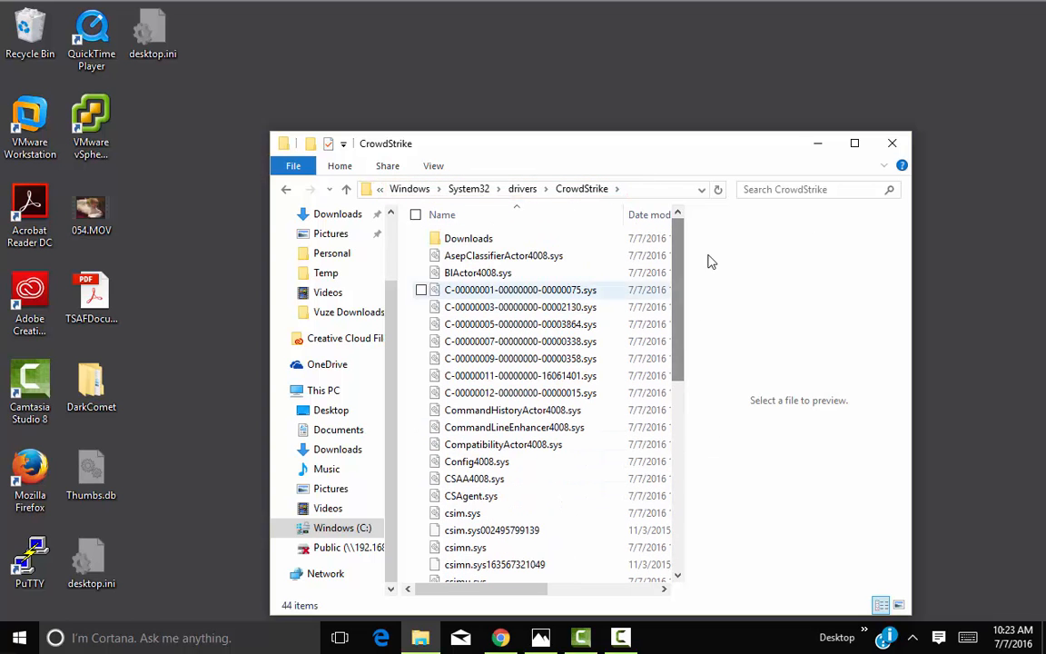
mouse_move(893, 151)
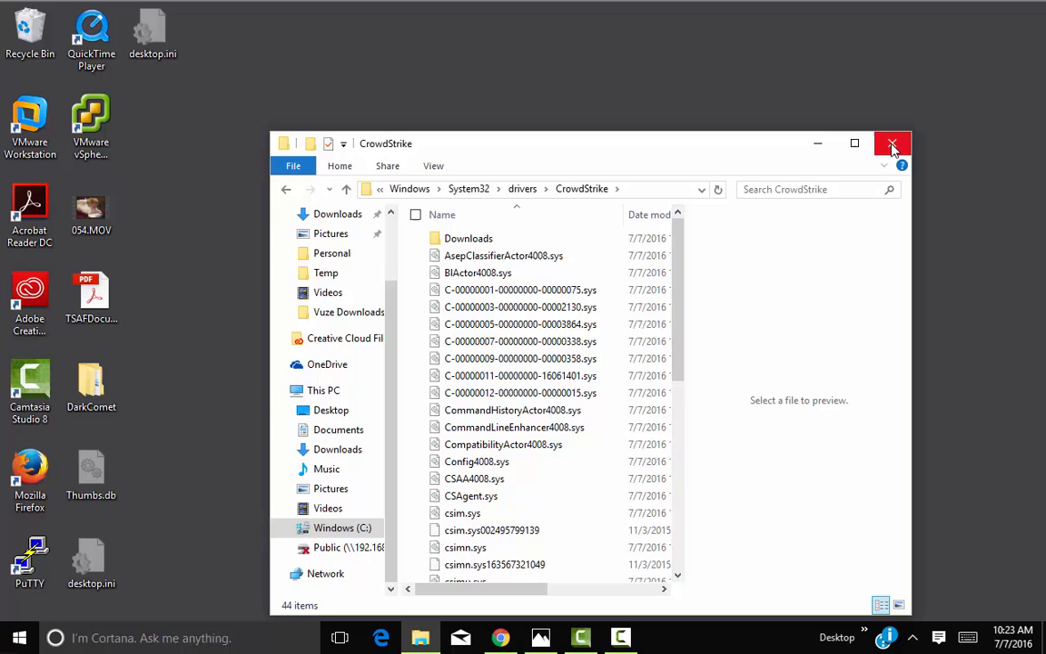
click(889, 143)
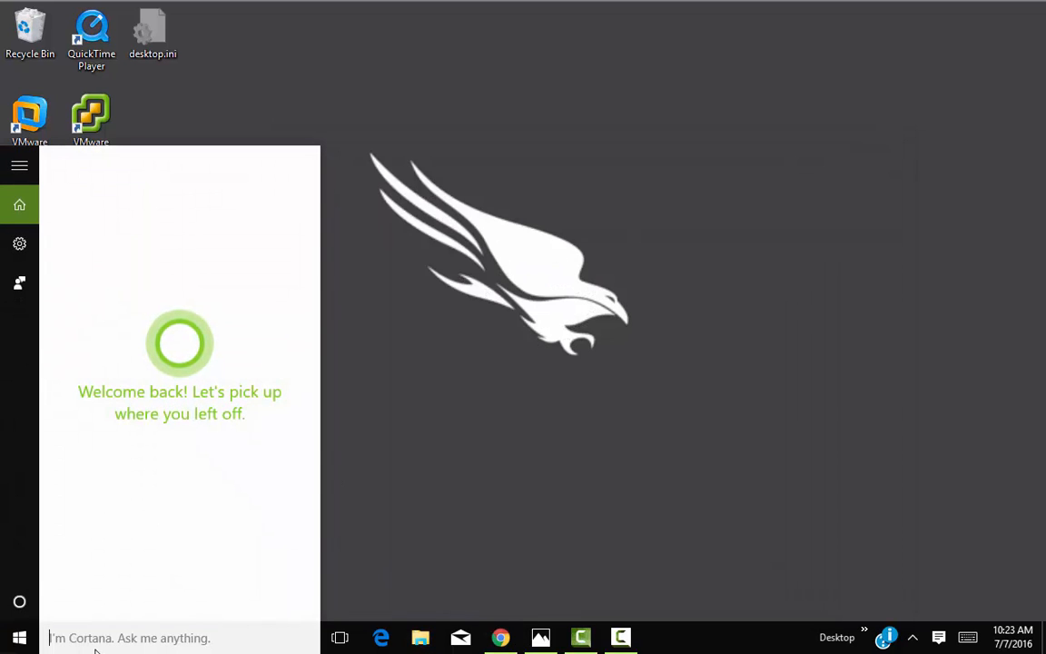
- Find CrowdStrike Falcon Sensor 2.0.13.3308 in Control Panel's Programs and Features
text(c)
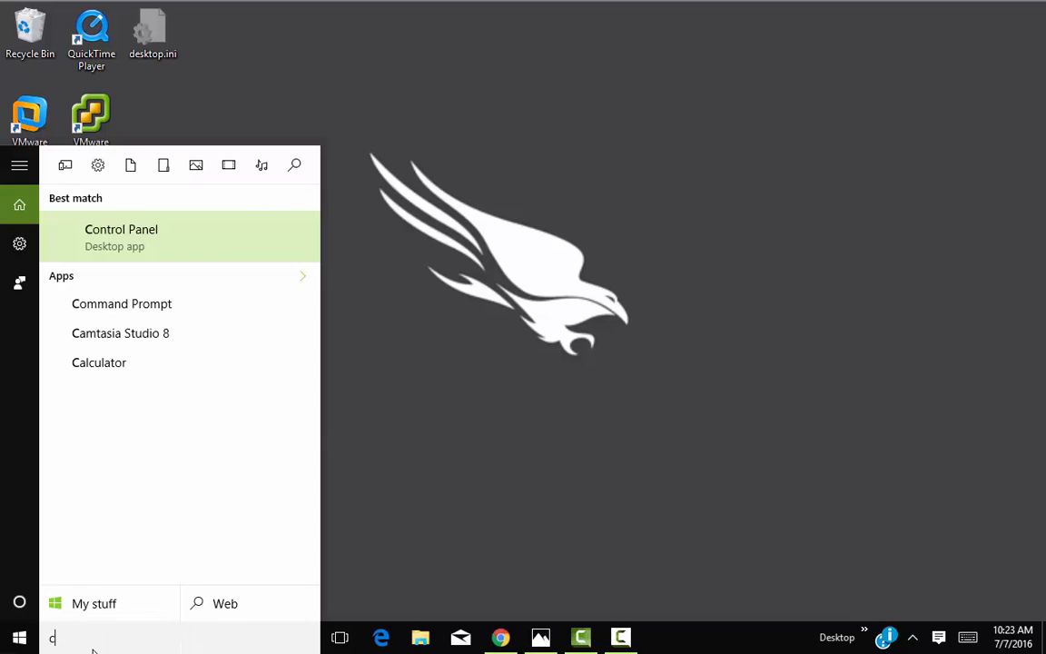
text(ontrol)
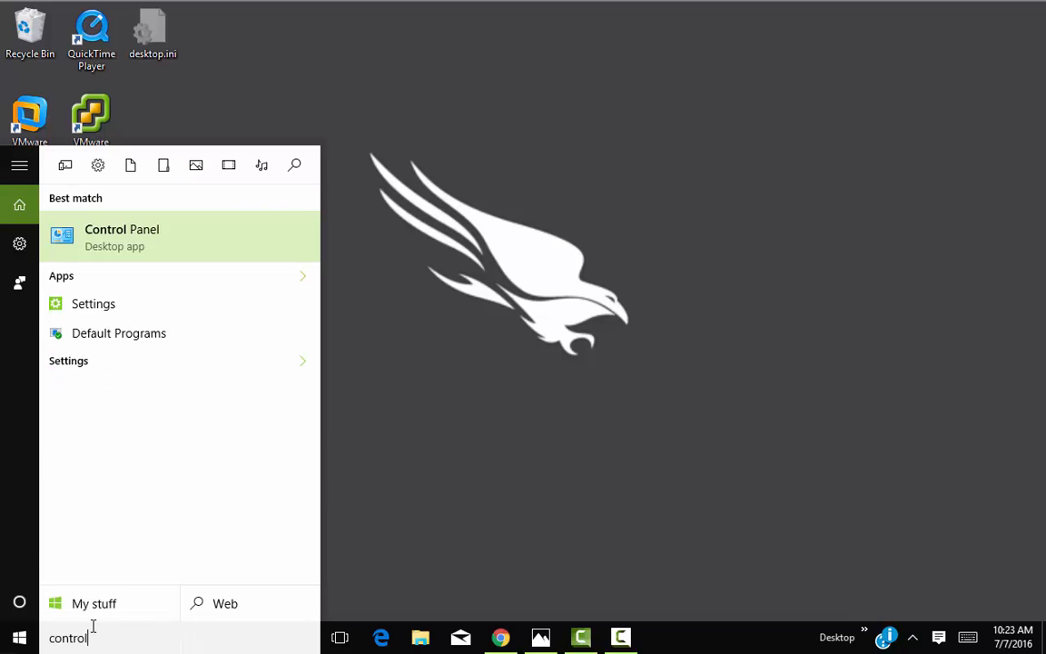
click(121, 237)
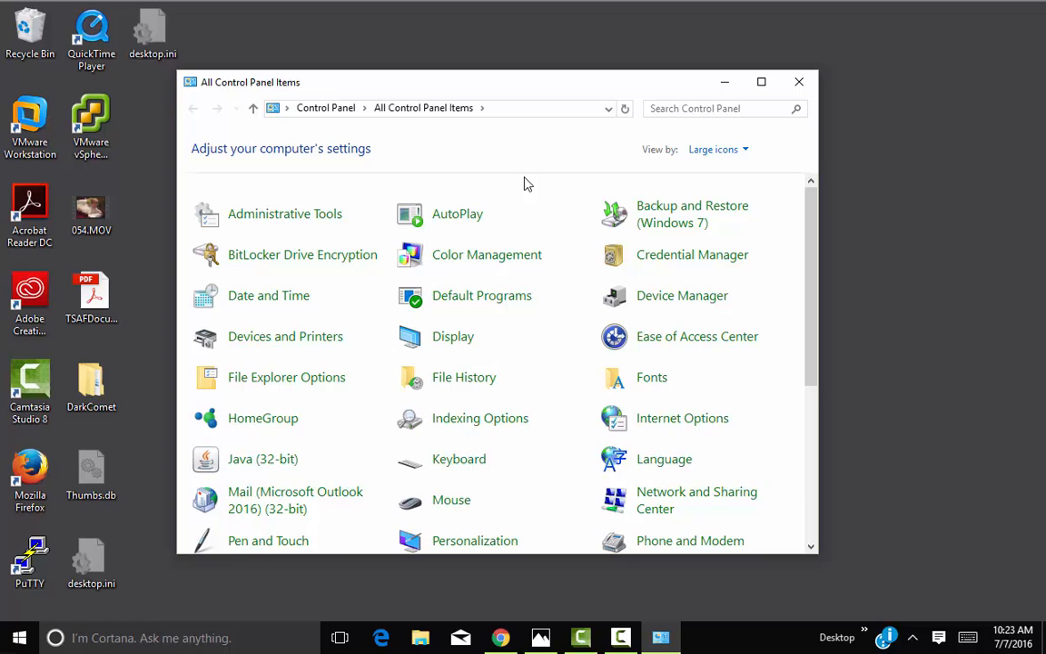
text(p)
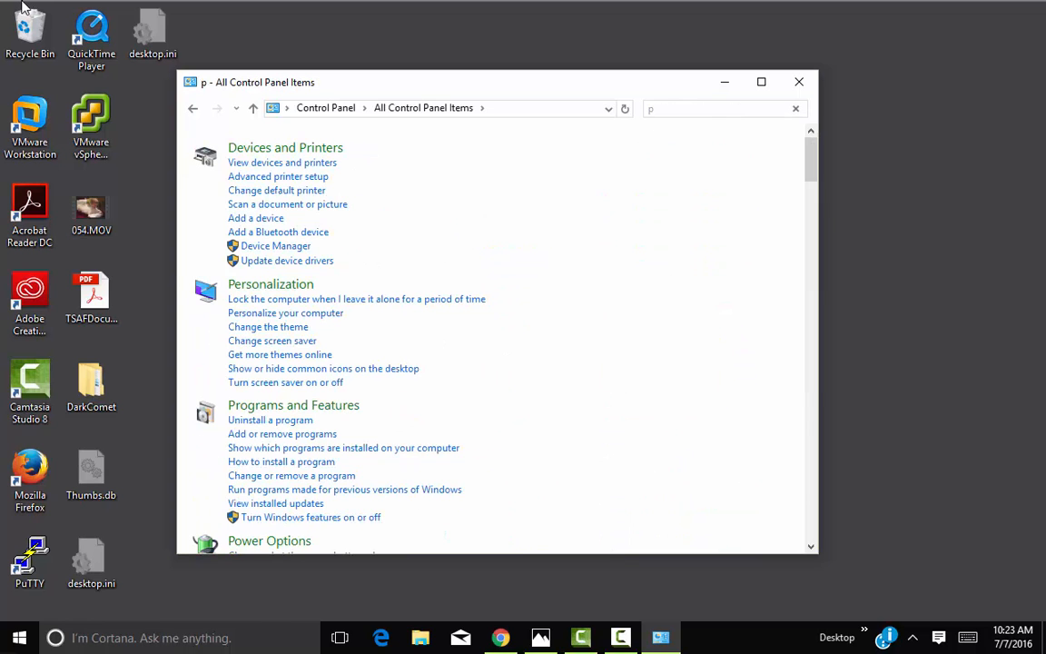
click(270, 419)
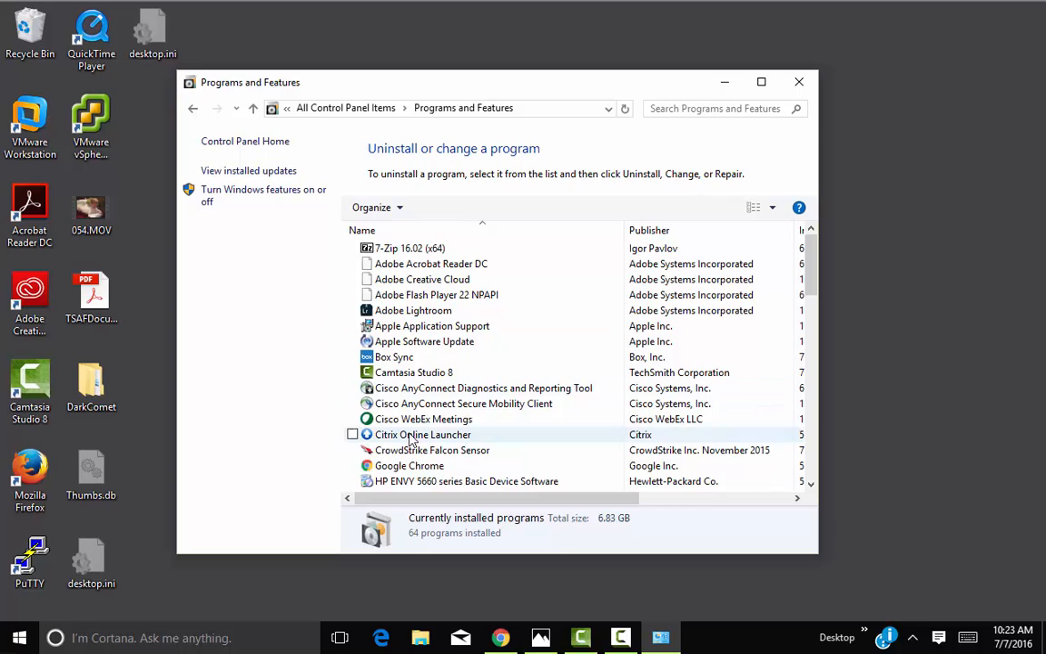
click(434, 449)
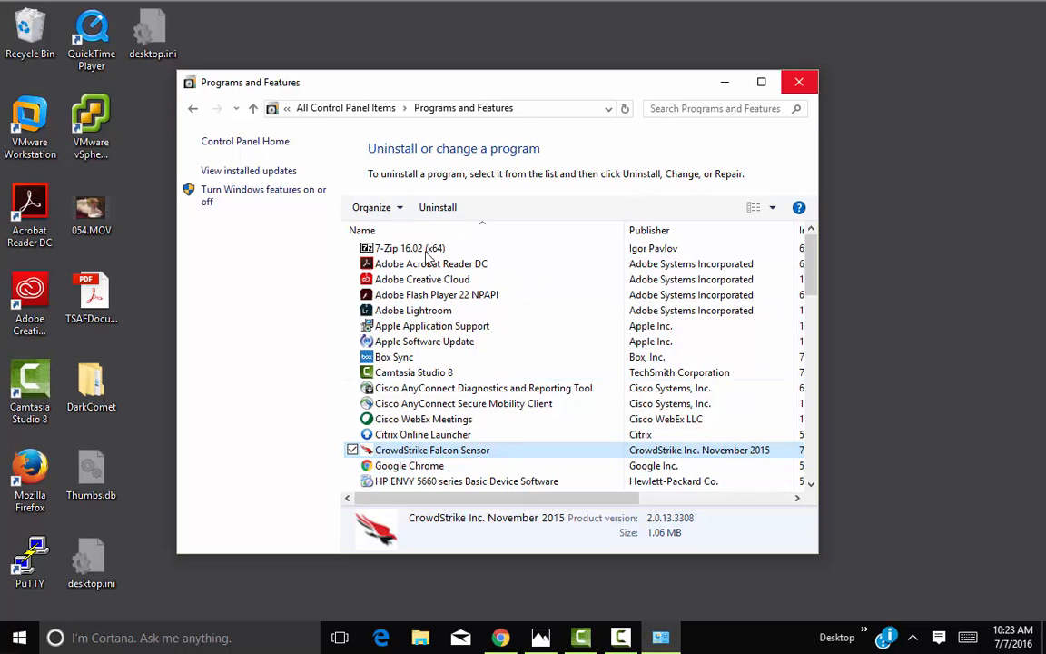
click(105, 637)
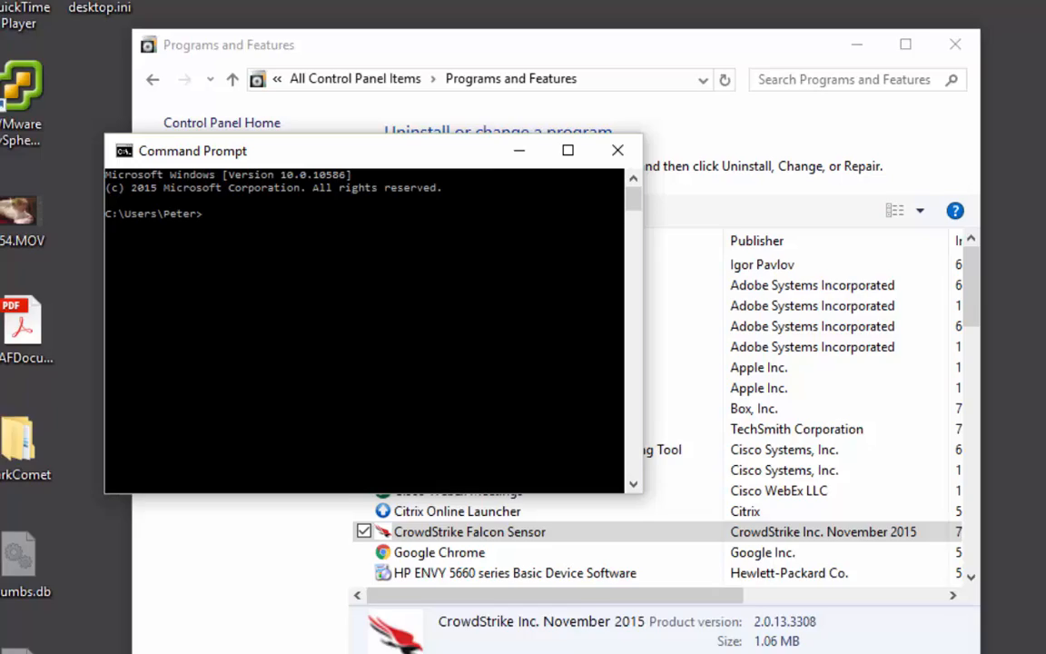
- Run 'sc query csagent' in Command Prompt, fixing a typo, to check the service
text(sc)
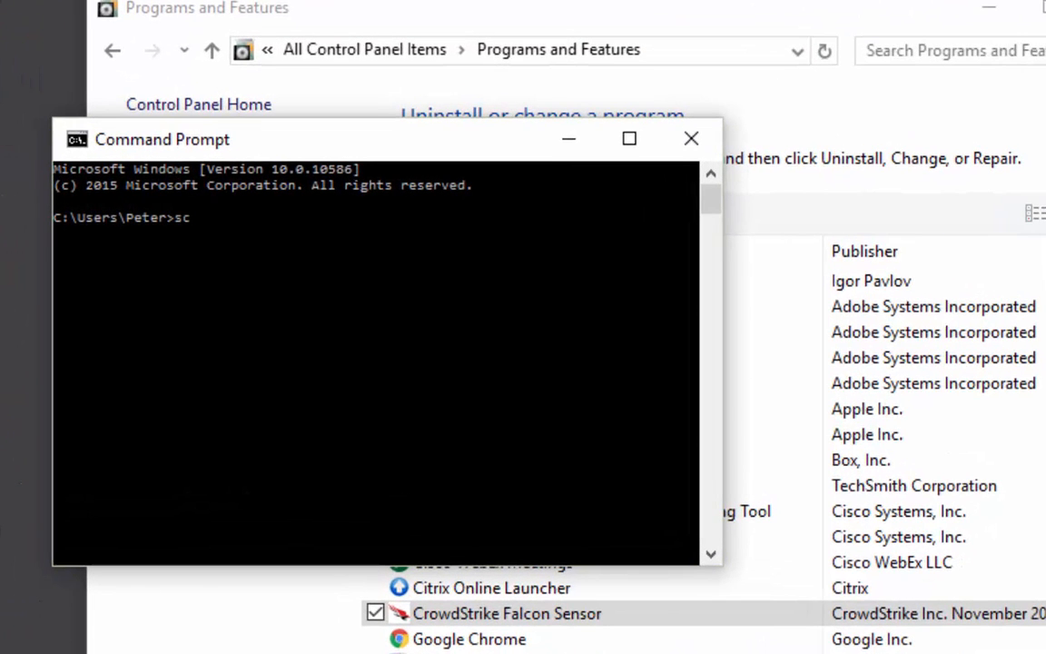
text(" ")
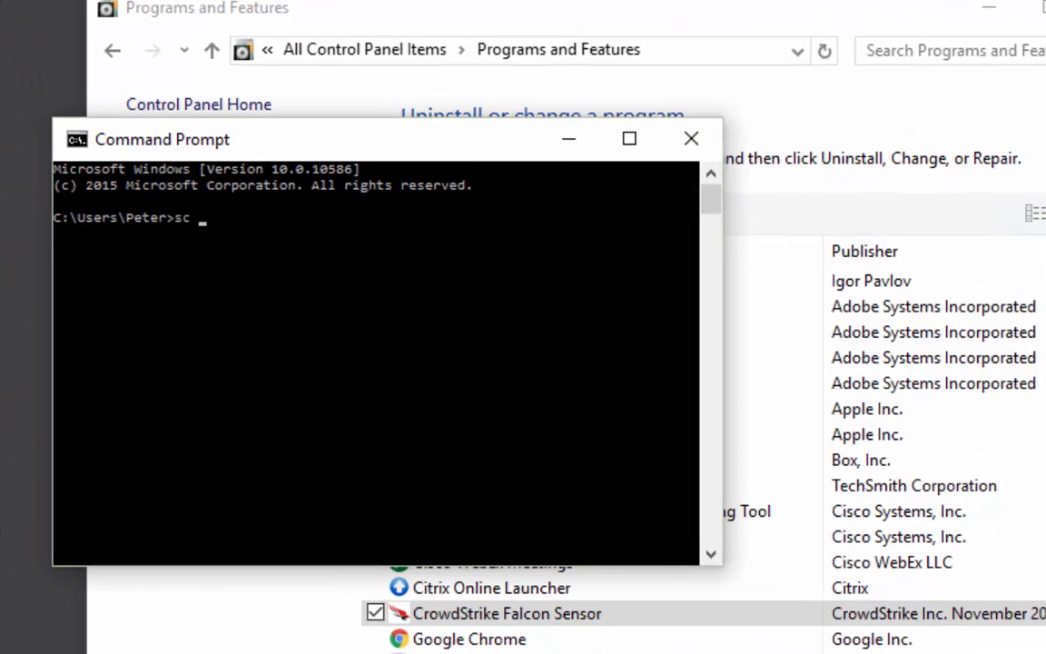
text(qure)
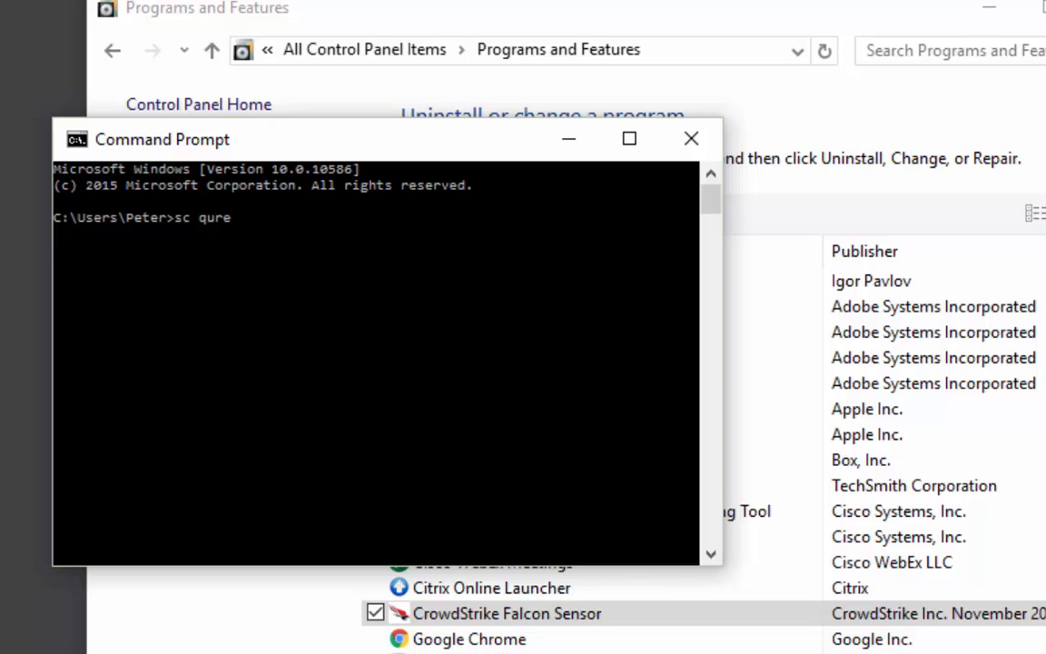
key(Backspace)
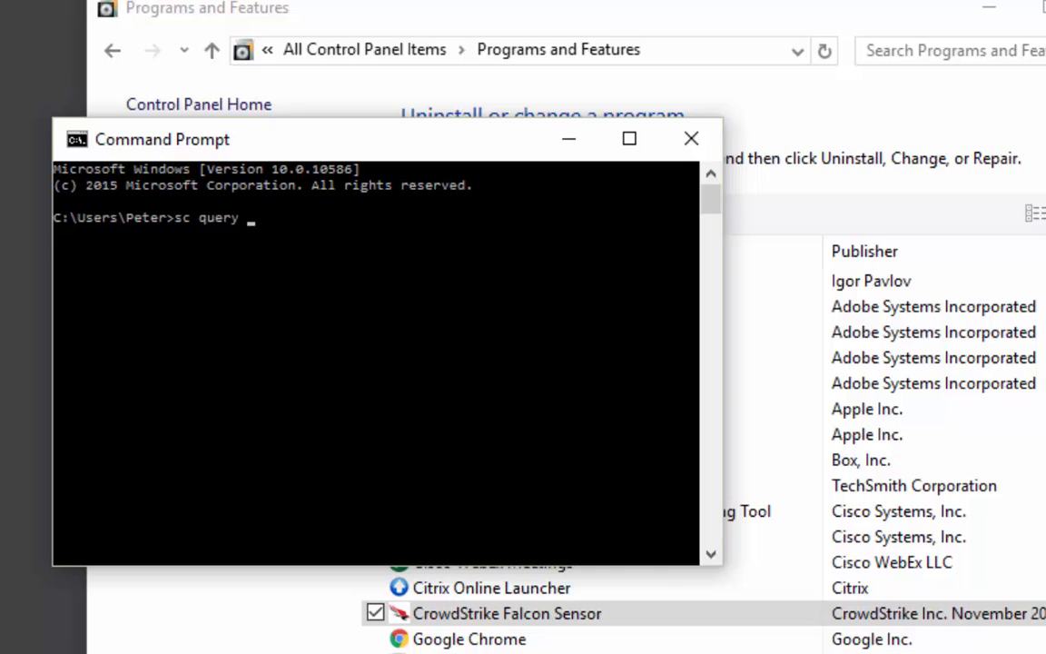
text(cs)
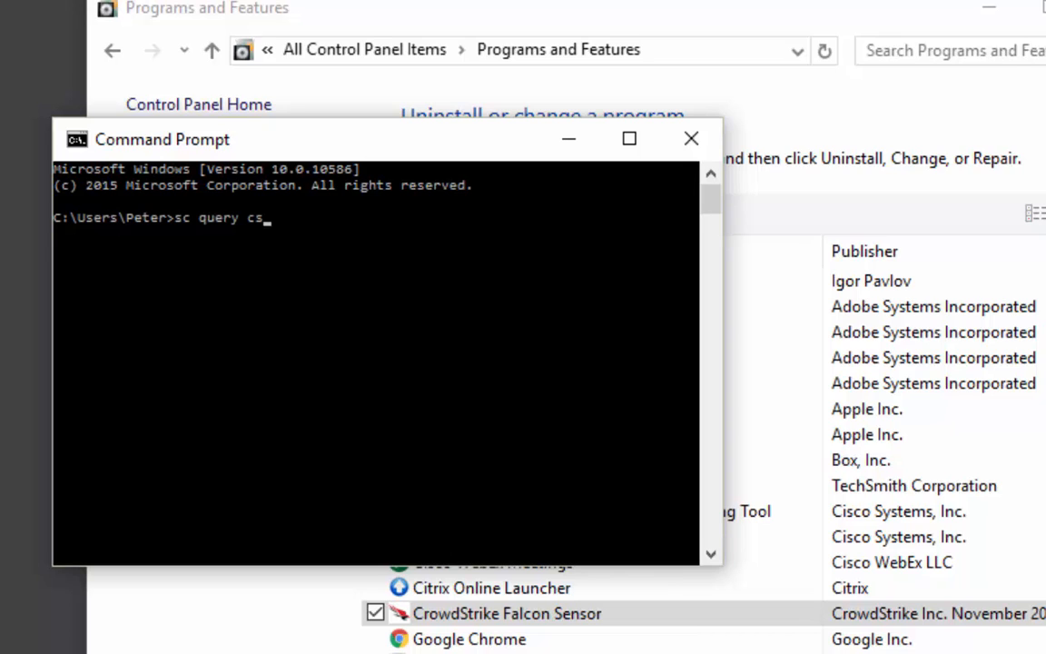
text(agent)
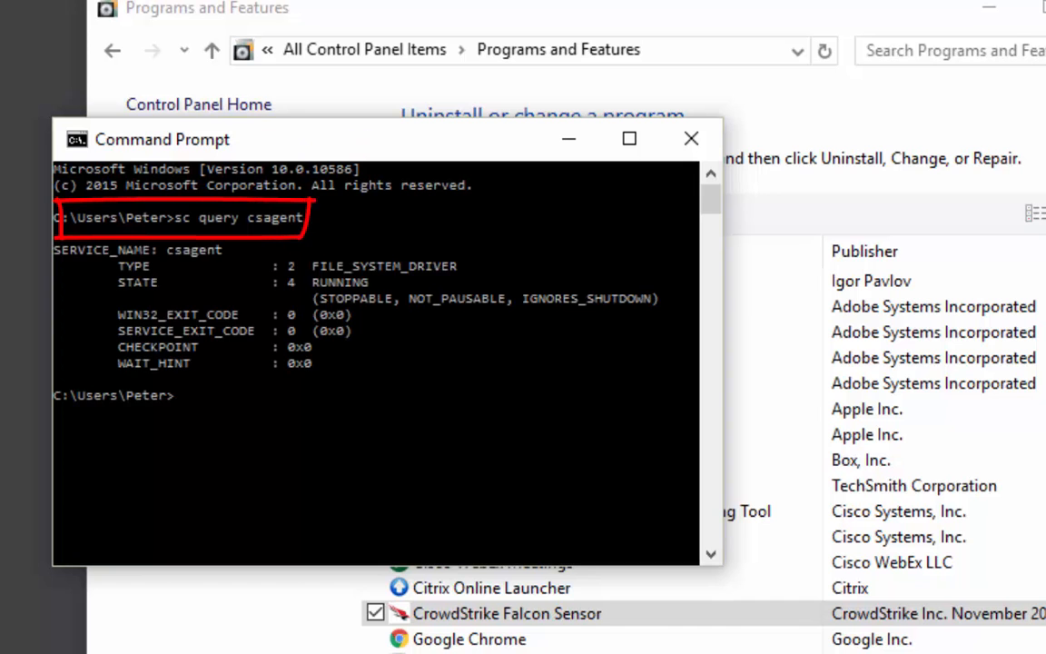
mouse_move(363, 298)
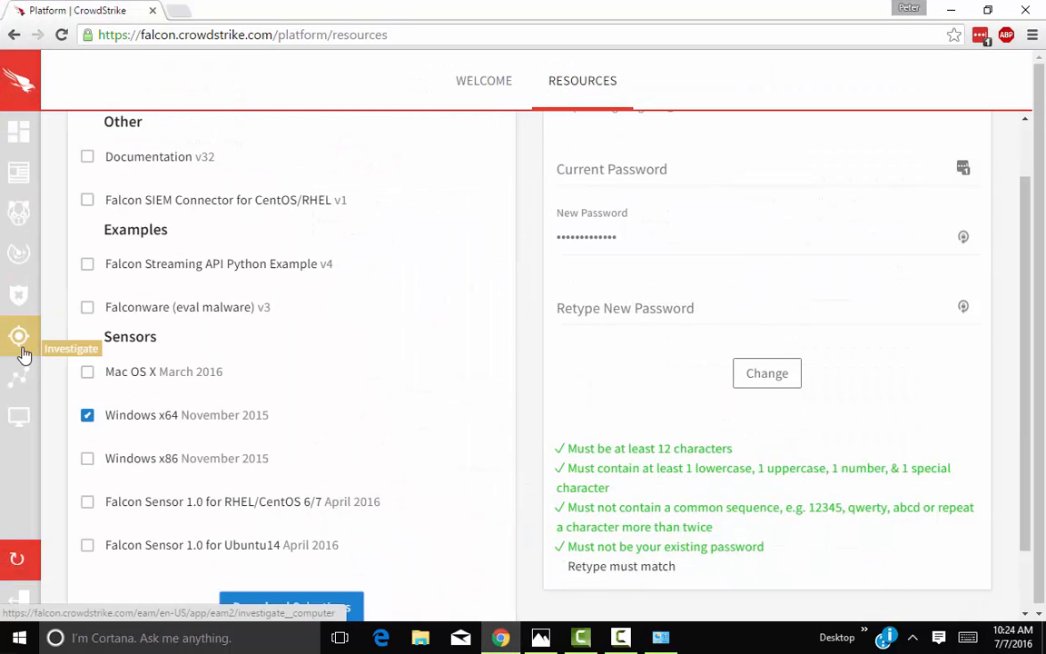
mouse_move(16, 384)
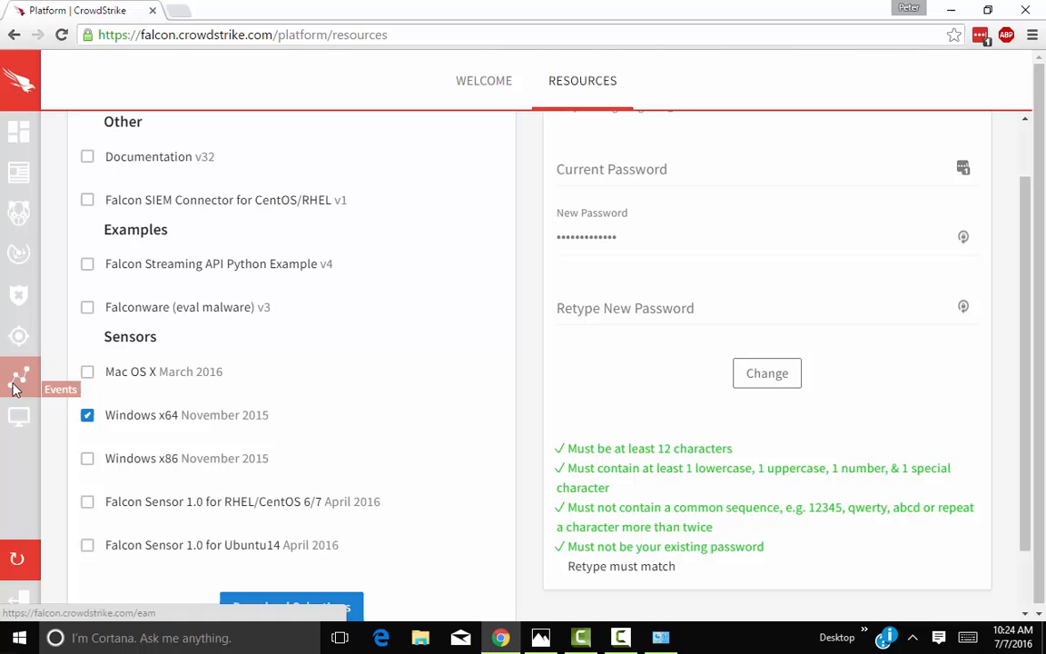
- Run the Newly Installed Sensors report for the last 15 minutes, listing host SANDO
click(20, 372)
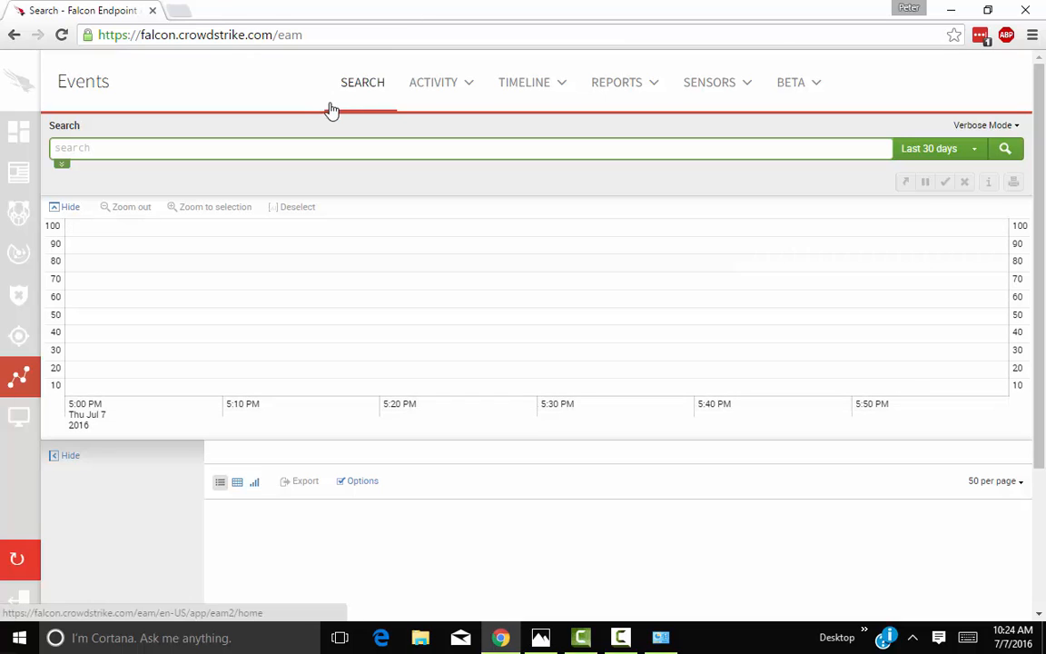
mouse_move(713, 94)
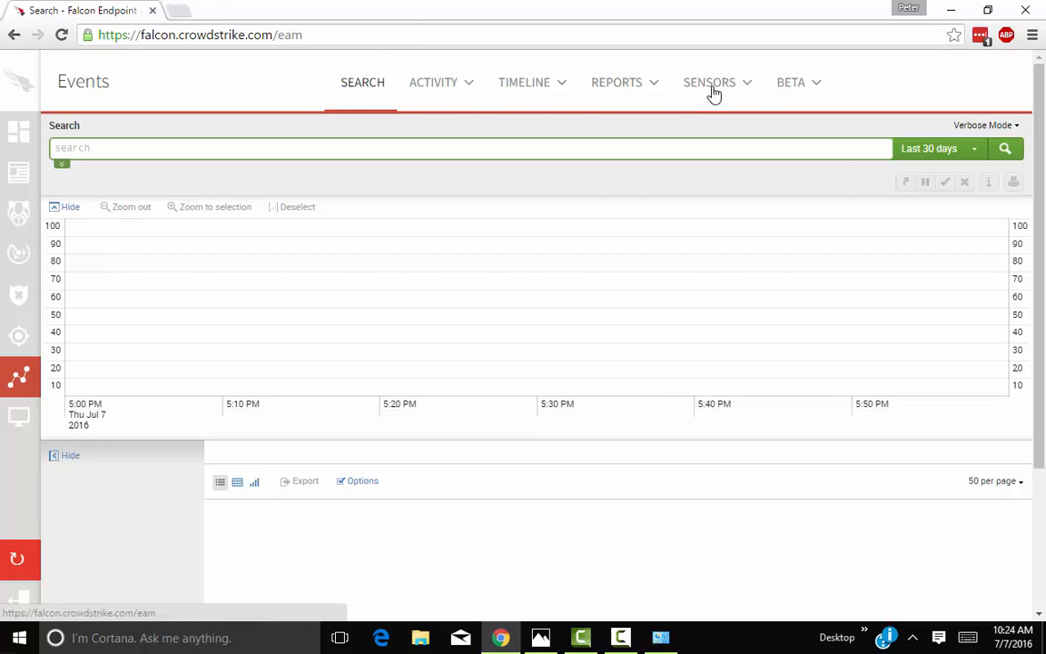
click(710, 82)
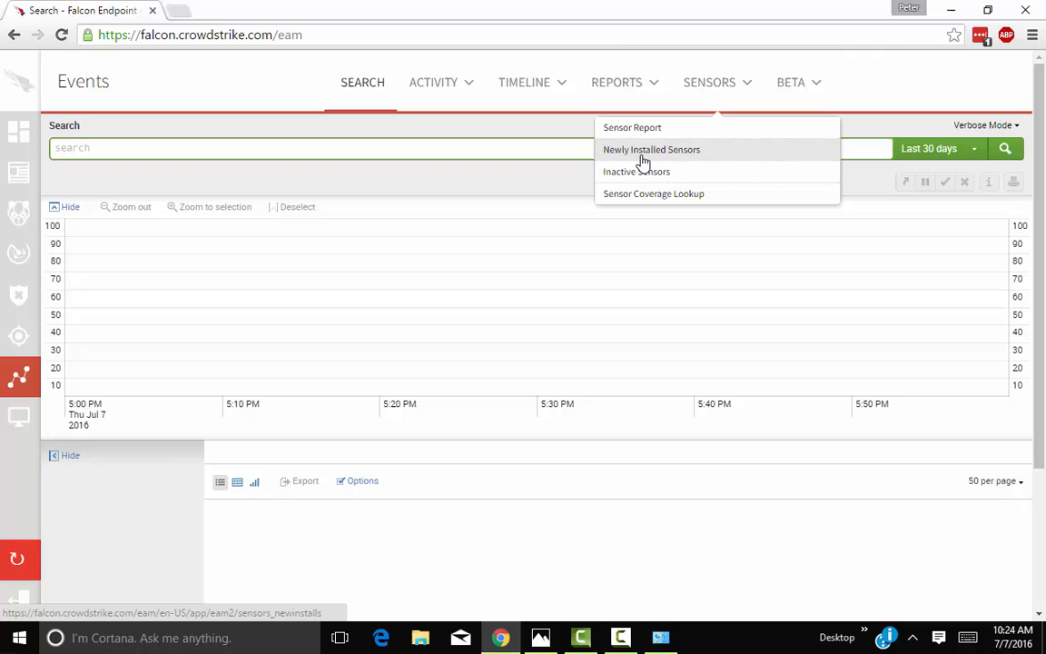
click(651, 149)
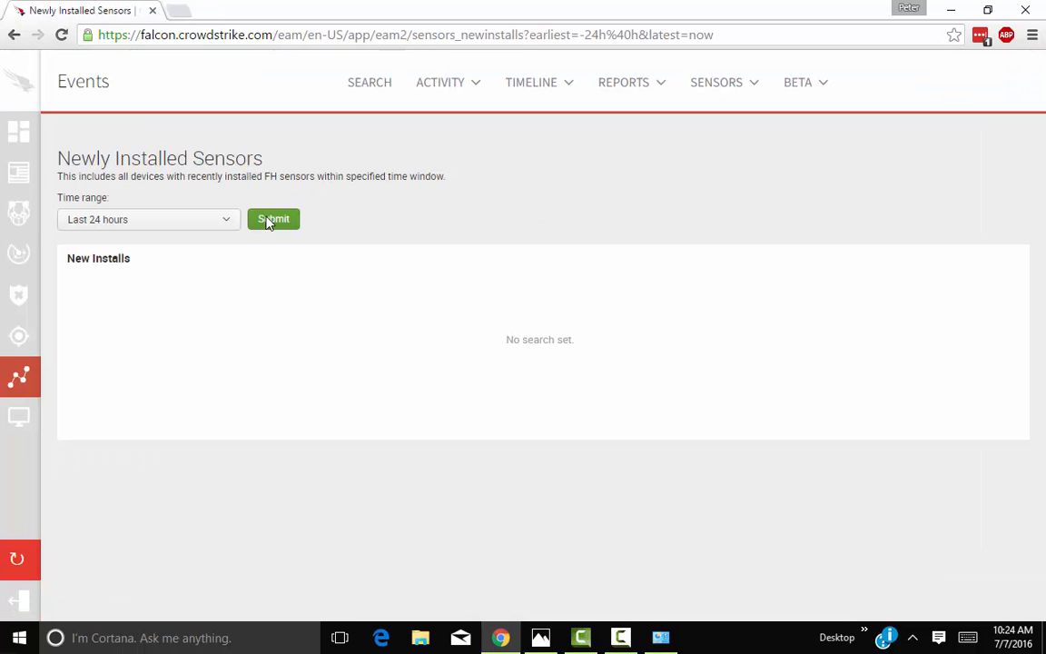
click(272, 219)
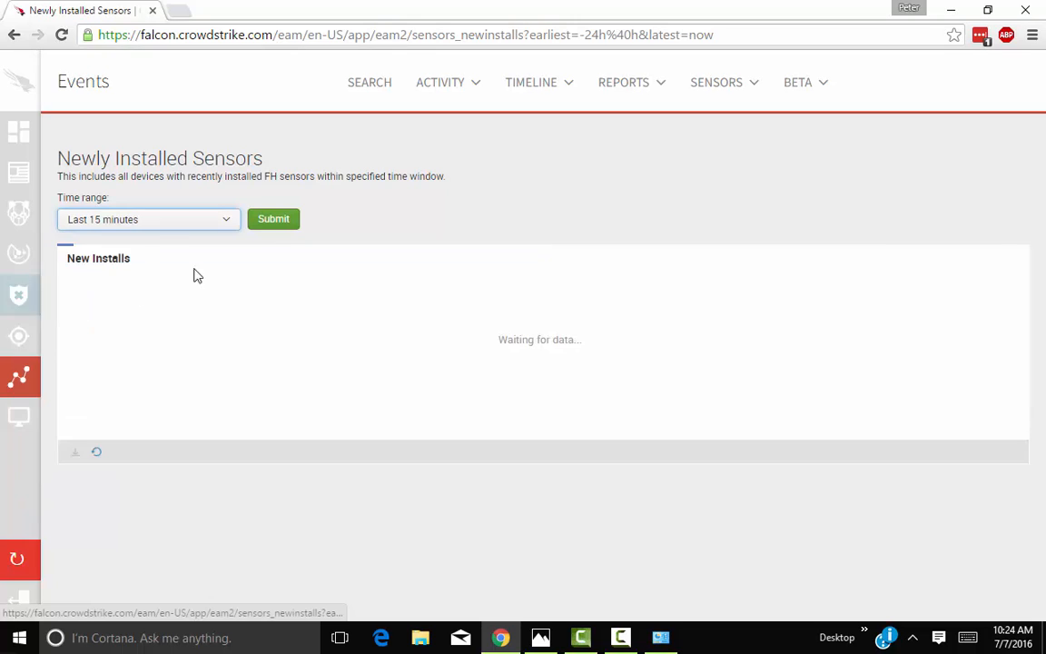
click(273, 219)
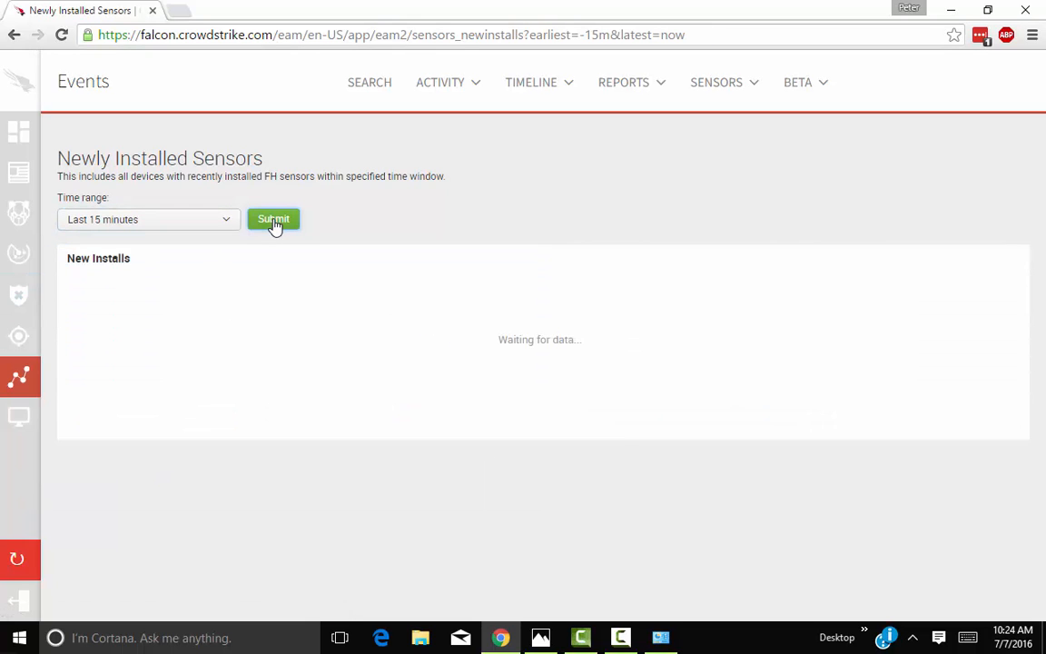
click(274, 219)
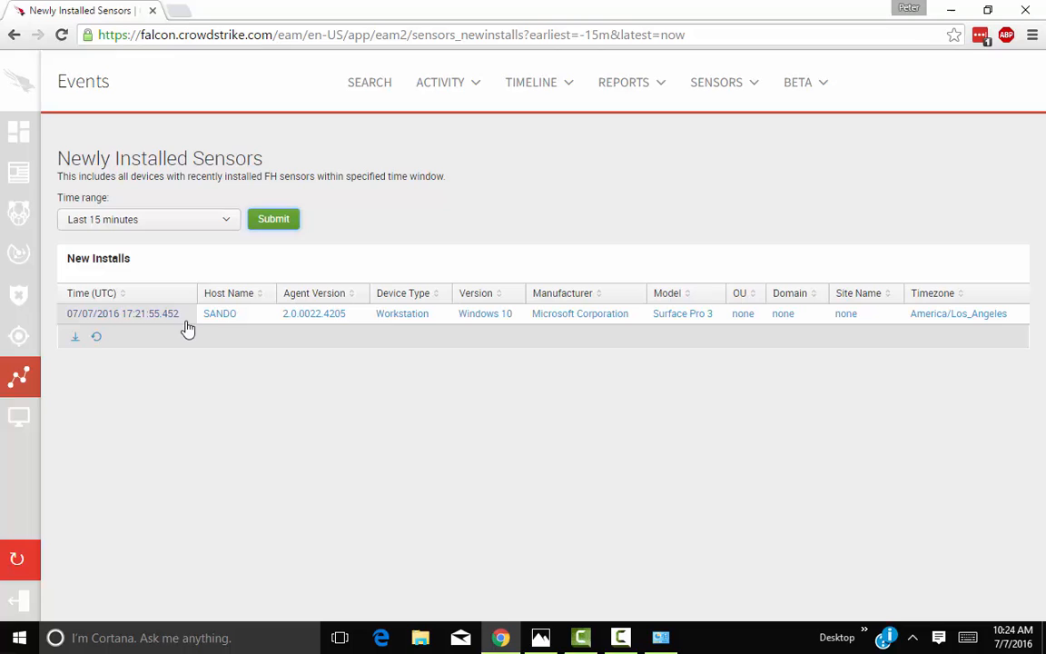
mouse_move(419, 332)
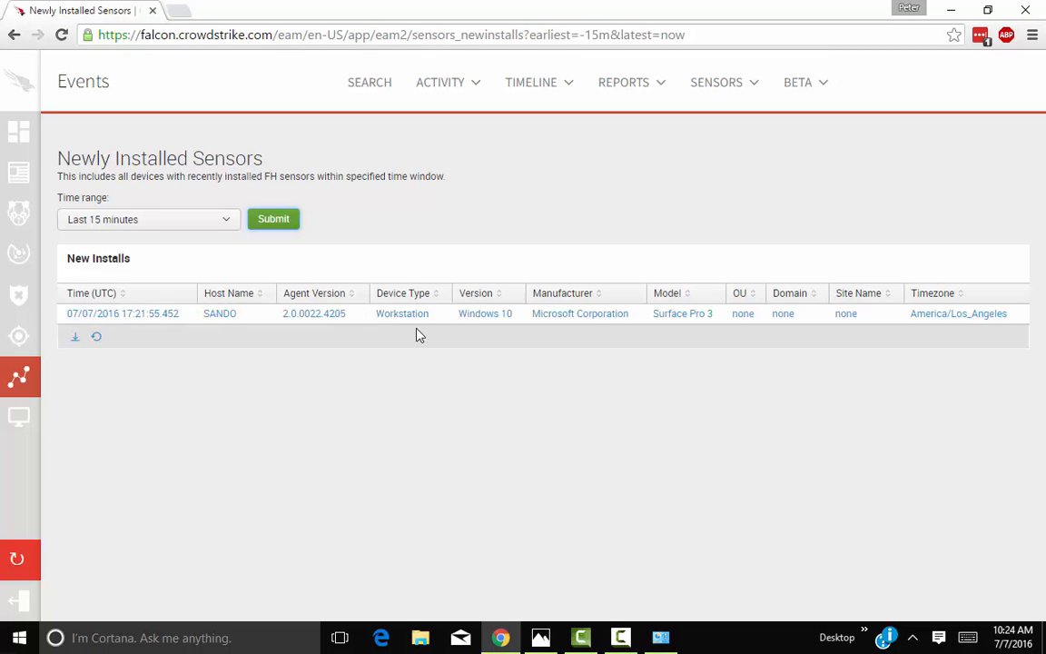
mouse_move(228, 298)
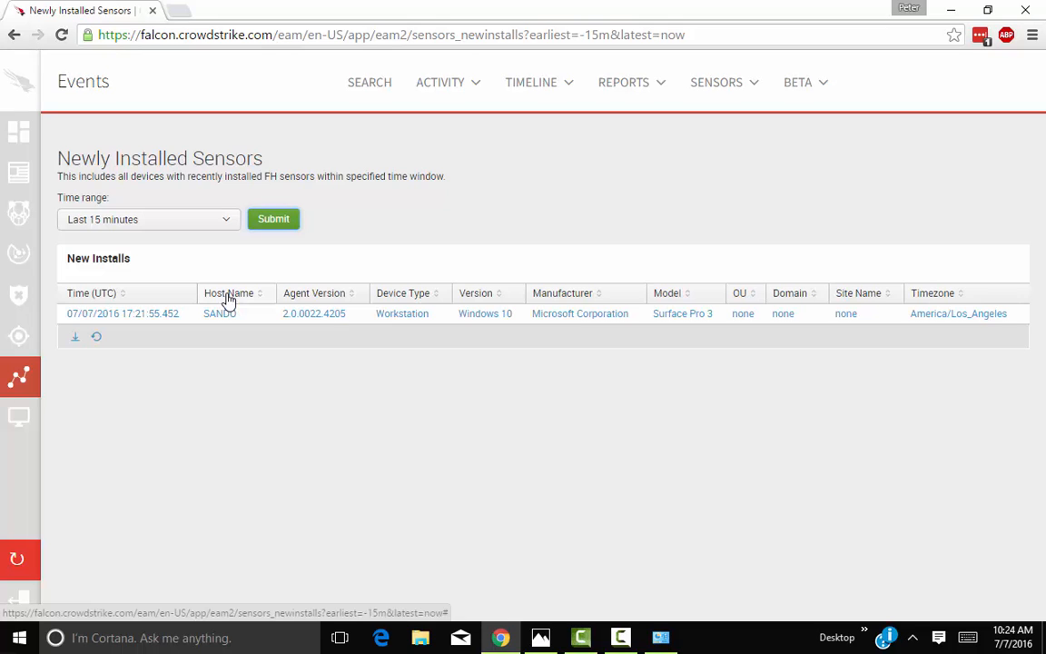
mouse_move(638, 476)
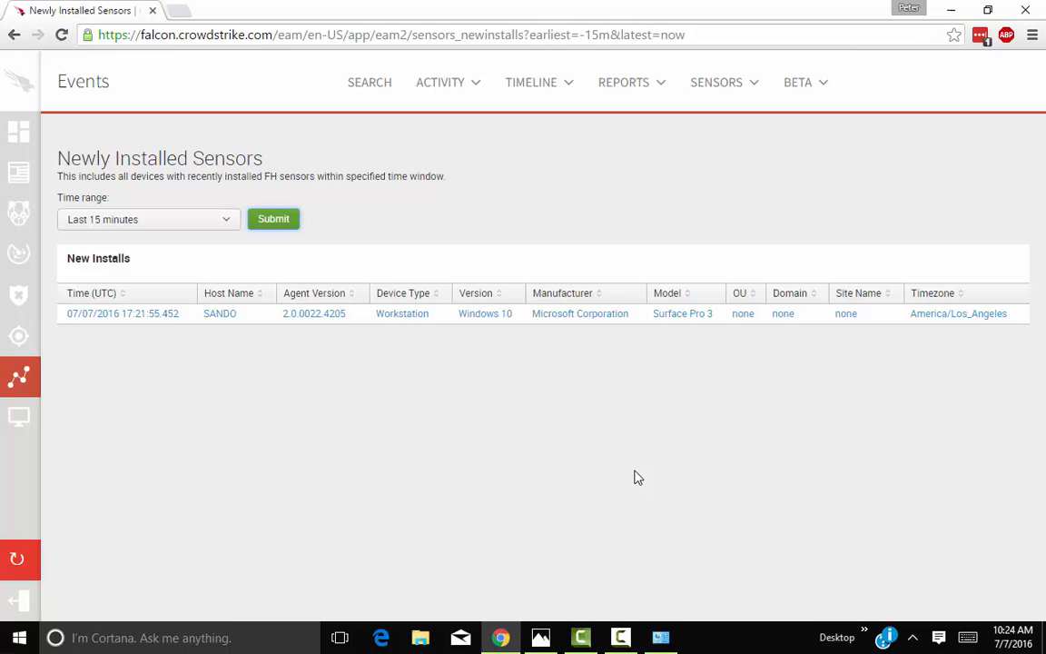
mouse_move(863, 159)
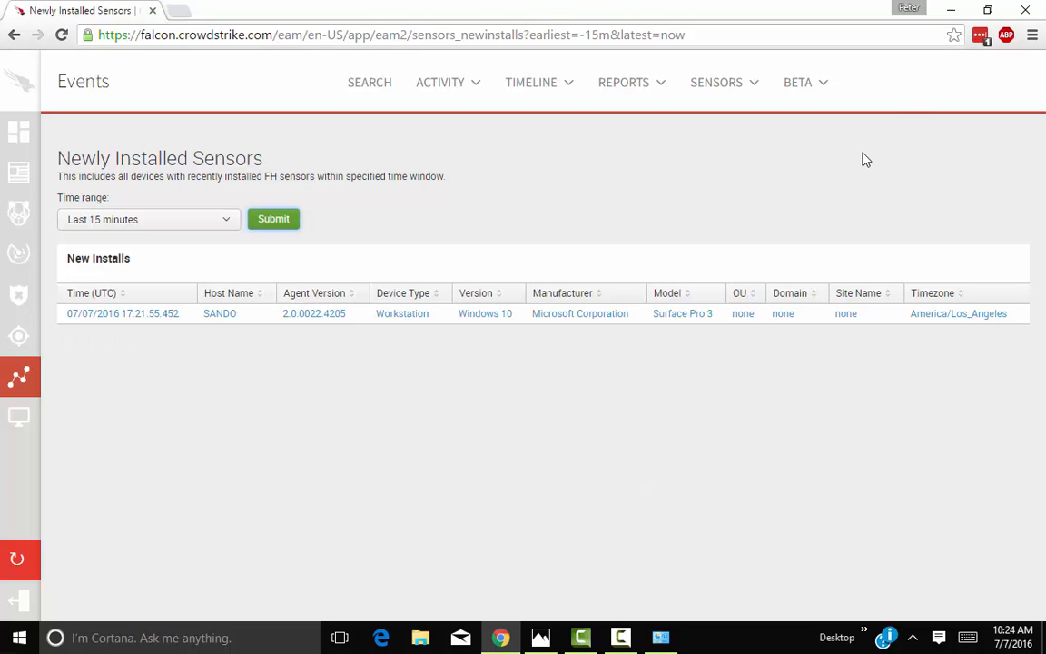
mouse_move(859, 161)
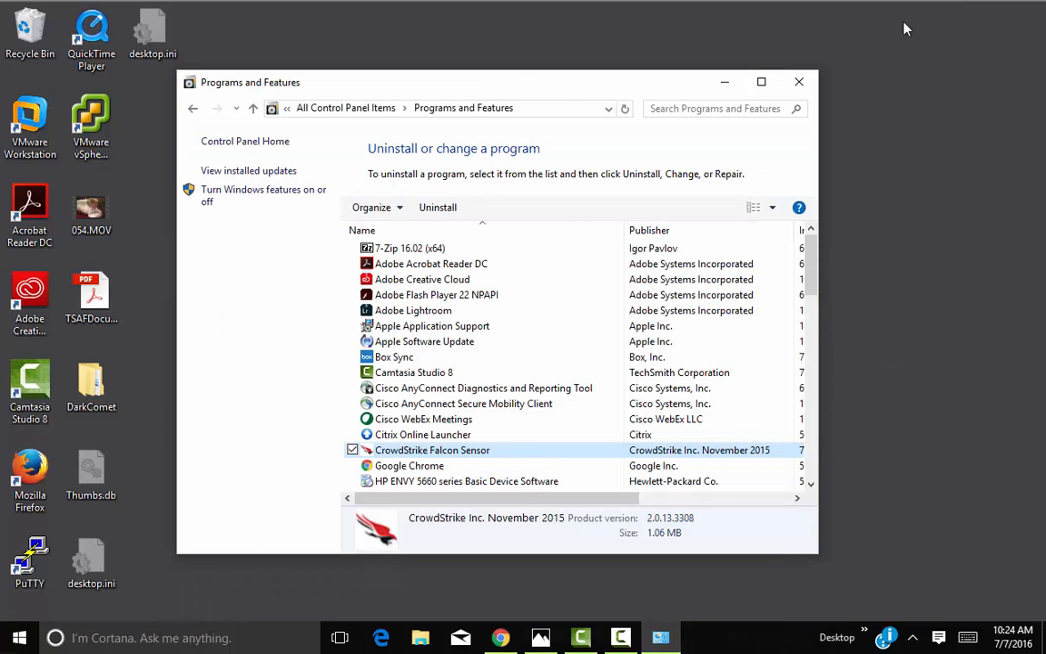
- Close Programs and Features and launch DarkCometRAT.exe from the desktop DarkComet folder
click(798, 81)
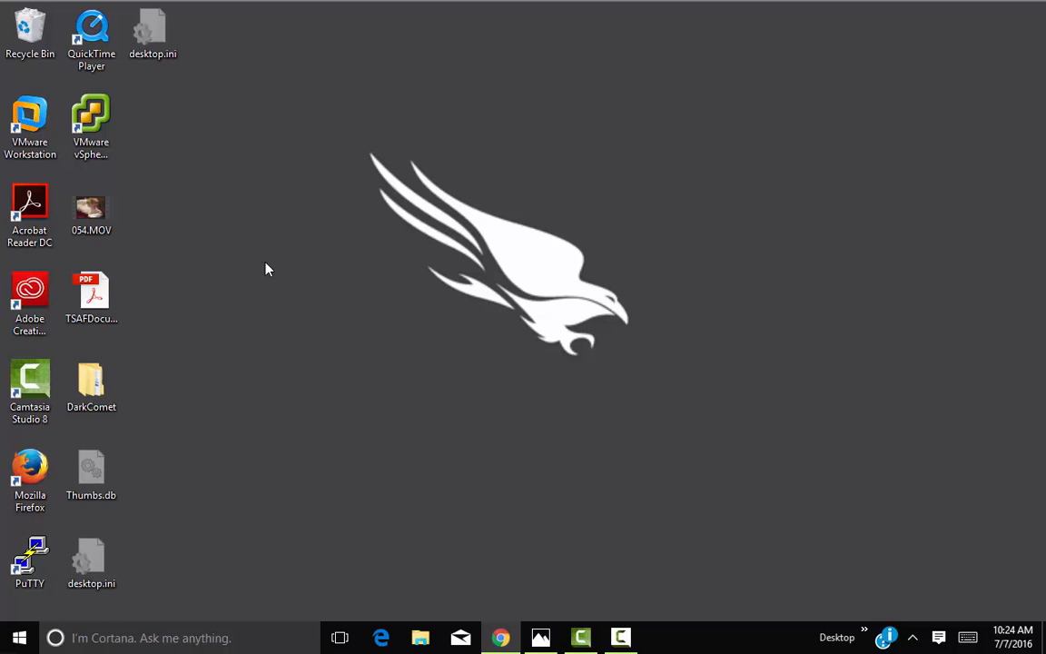
click(91, 377)
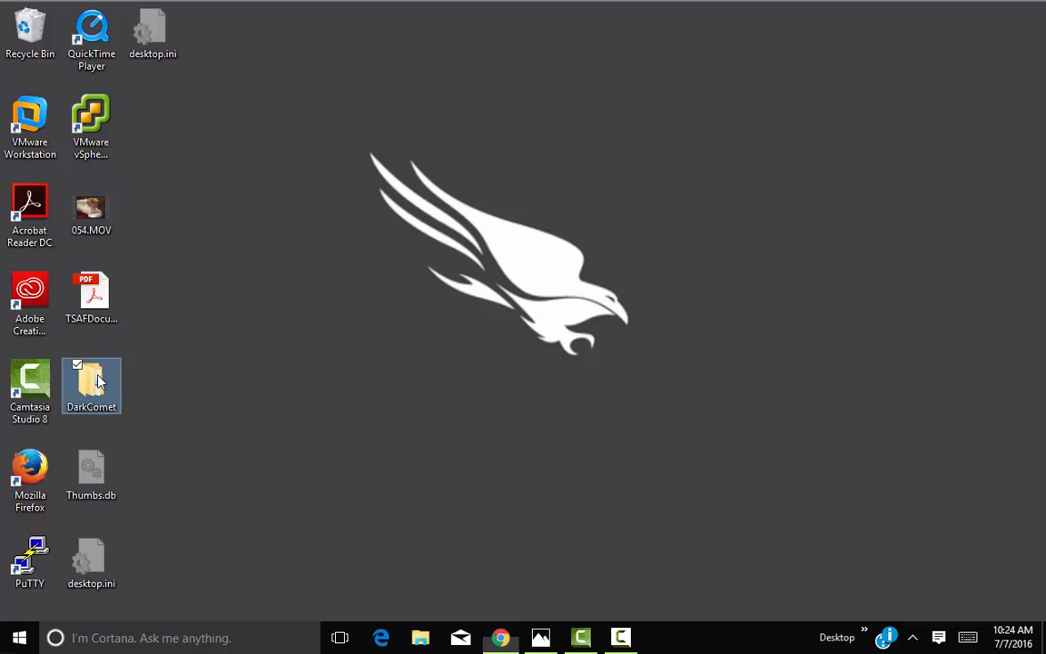
double_click(91, 379)
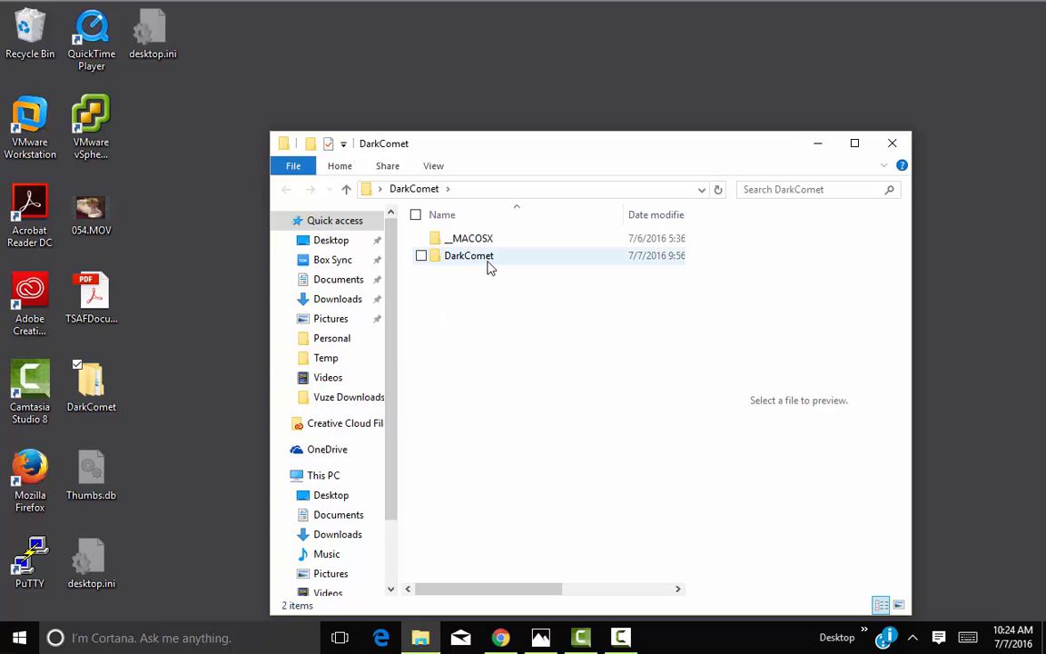
double_click(466, 255)
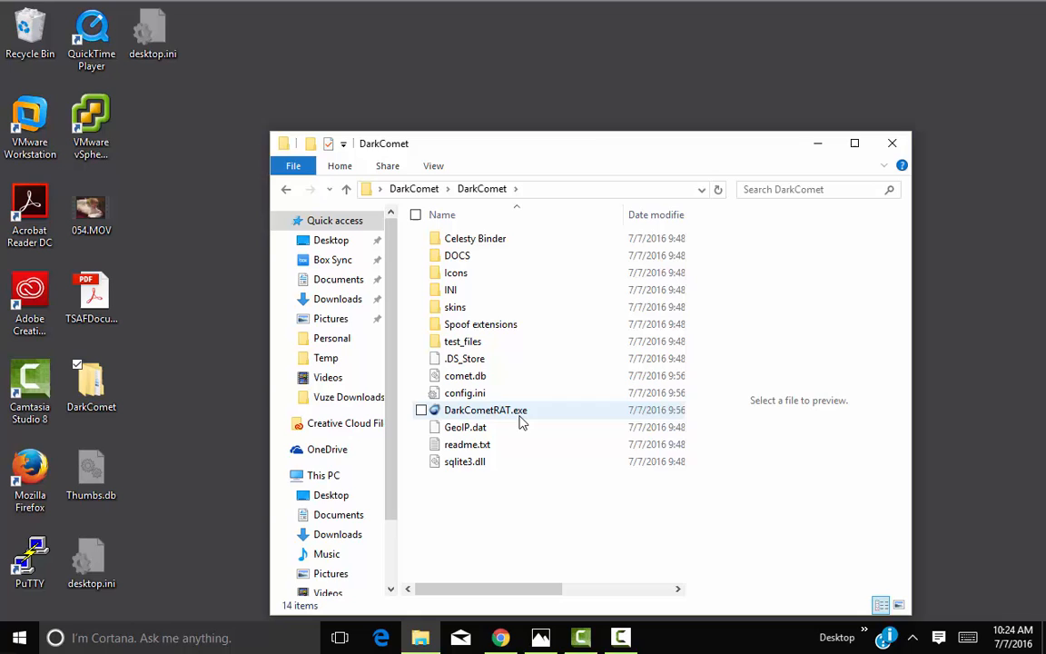
click(487, 409)
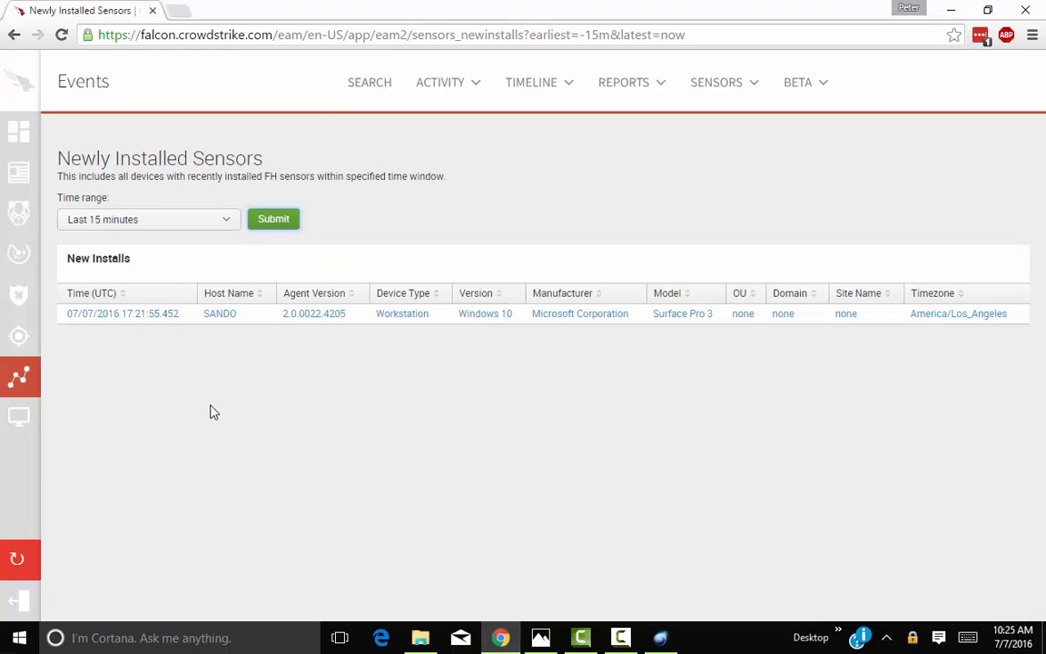
mouse_move(68, 347)
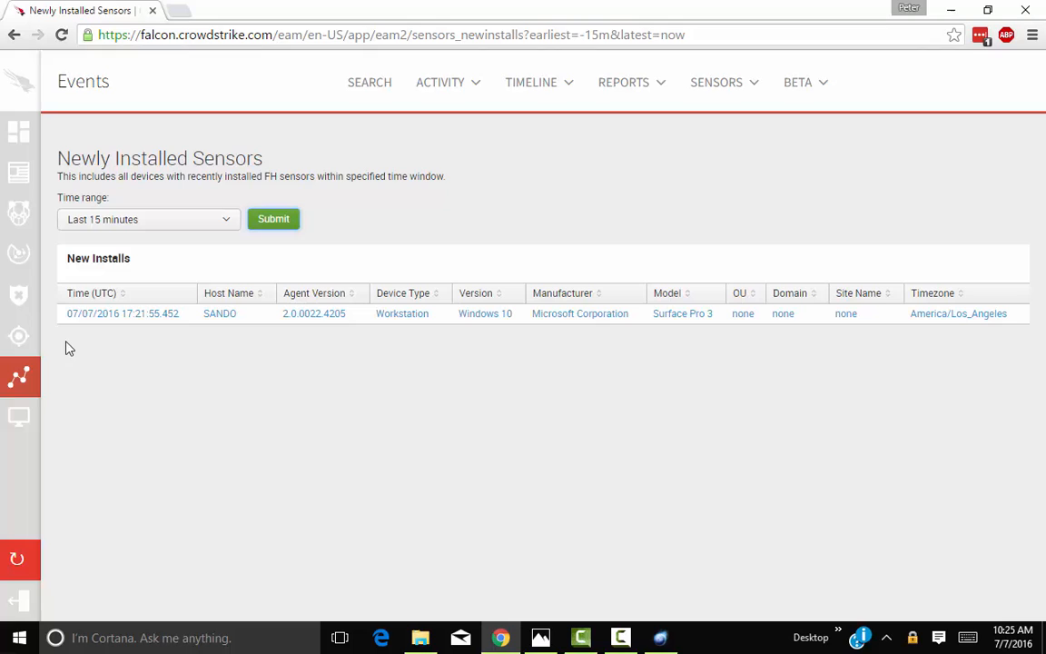
mouse_move(17, 253)
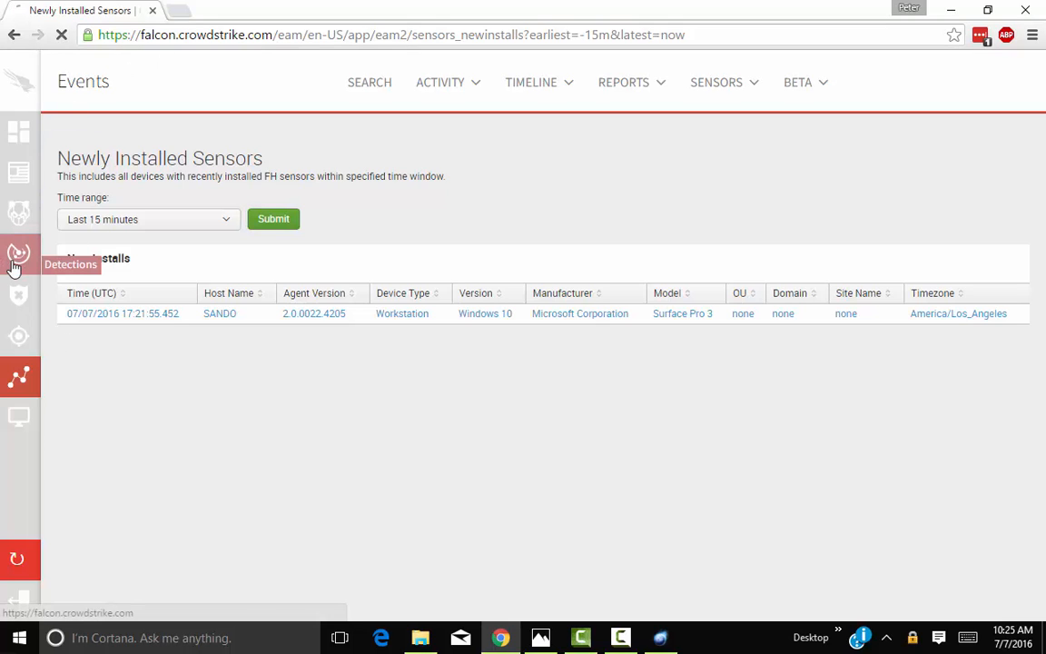
- Show all detections filtered to the 29 unresolved ones, led by SANDO's high-severity entries
click(16, 250)
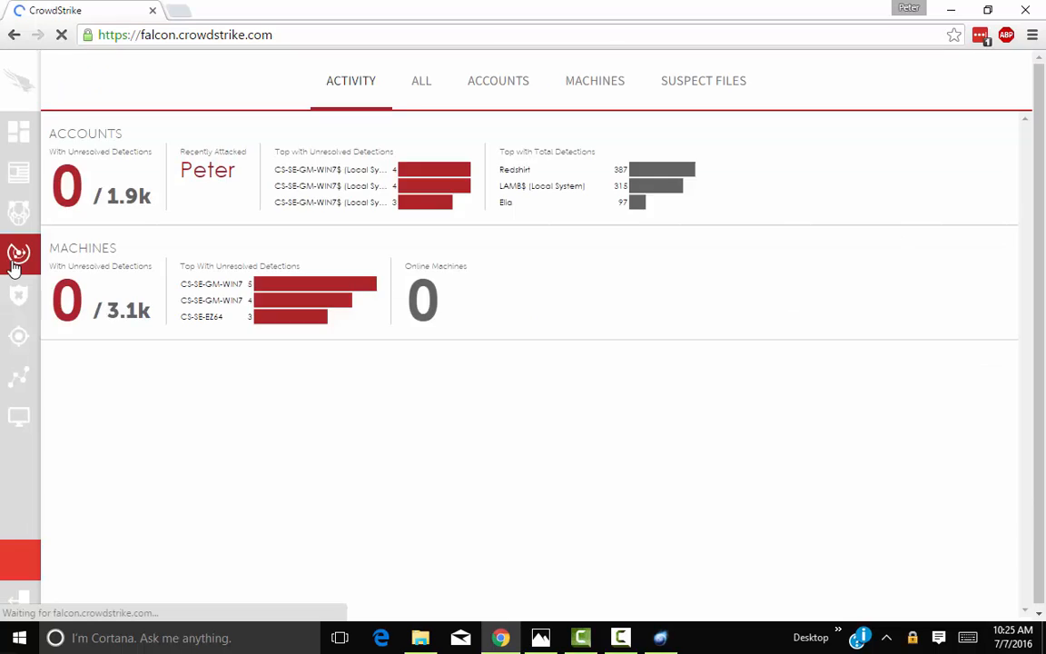
click(17, 252)
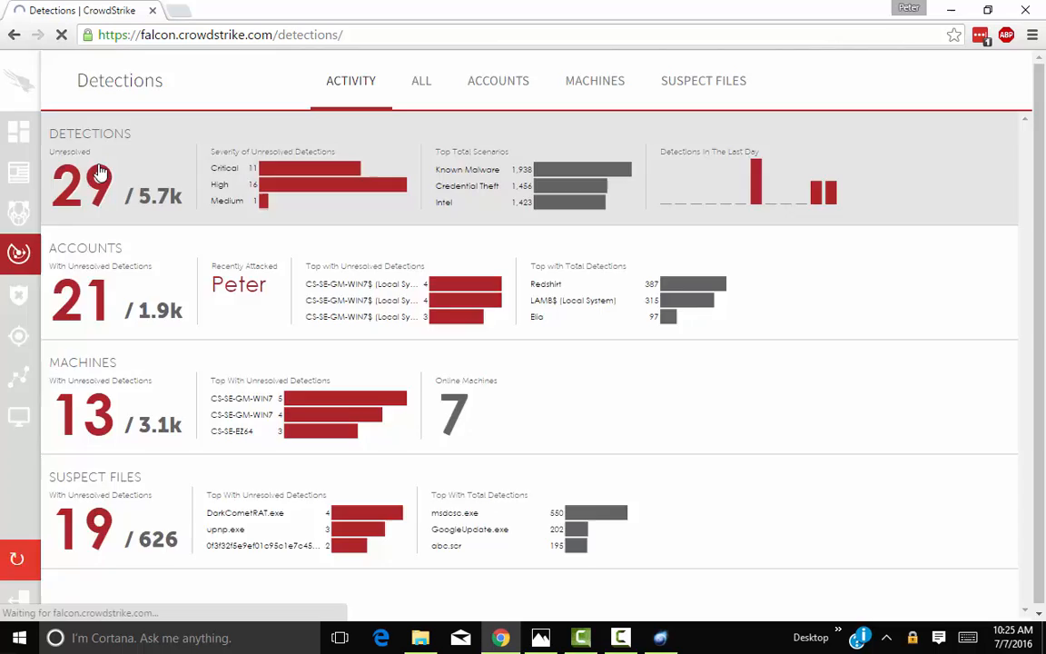
click(420, 81)
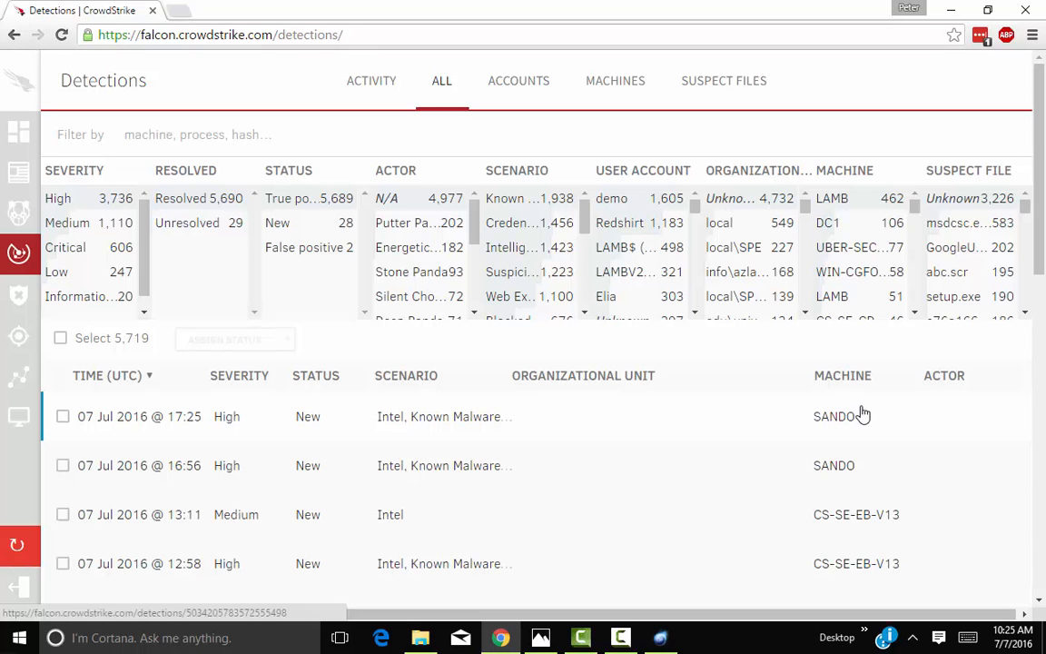
click(187, 222)
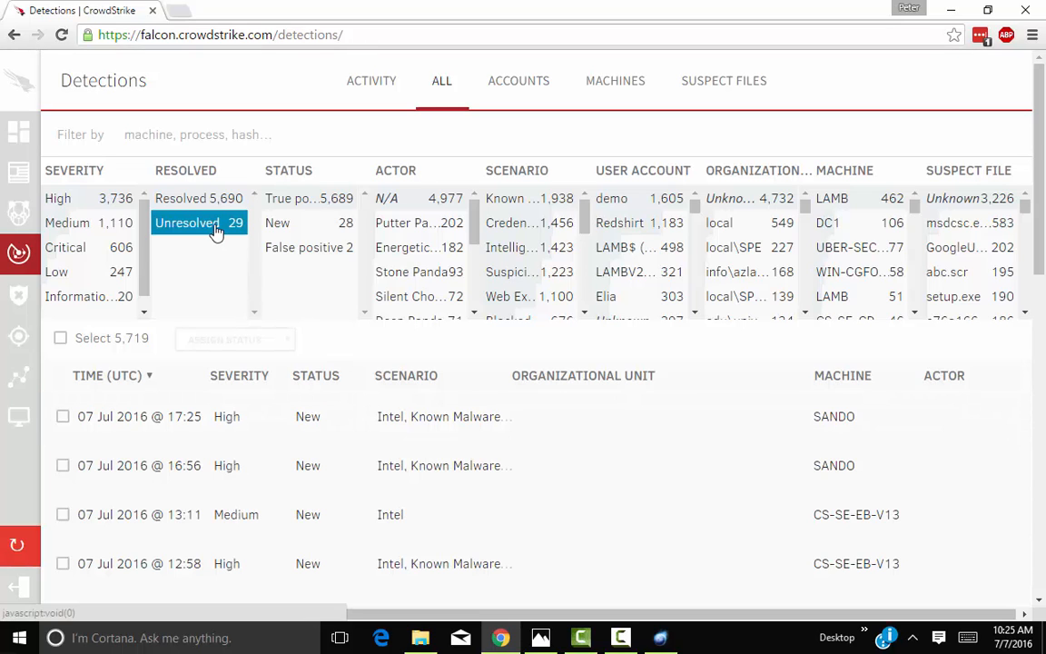
click(199, 222)
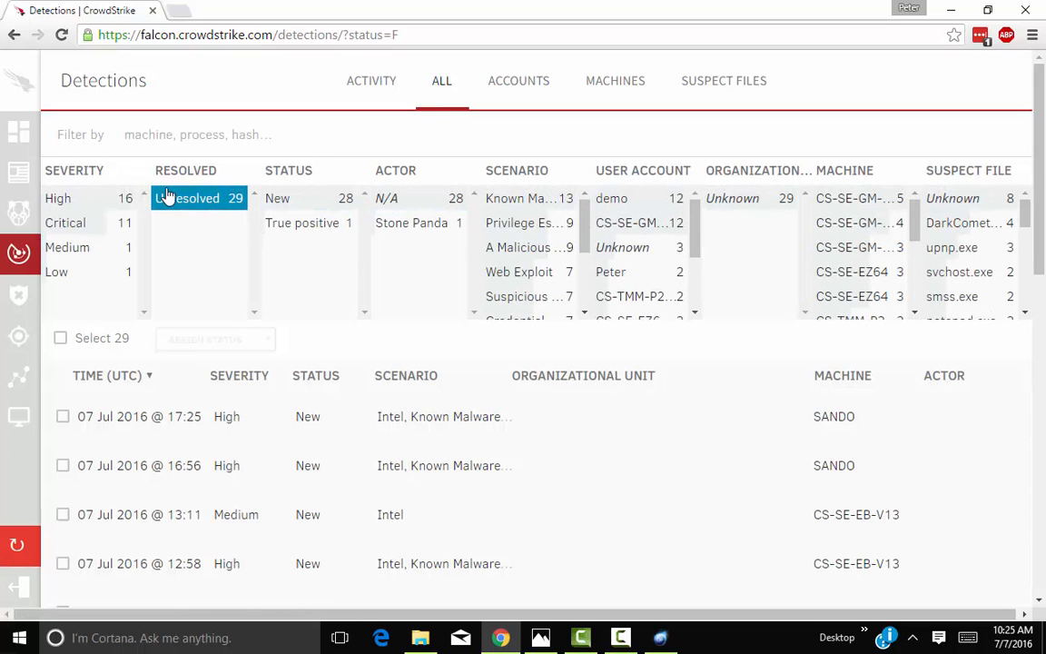
mouse_move(263, 431)
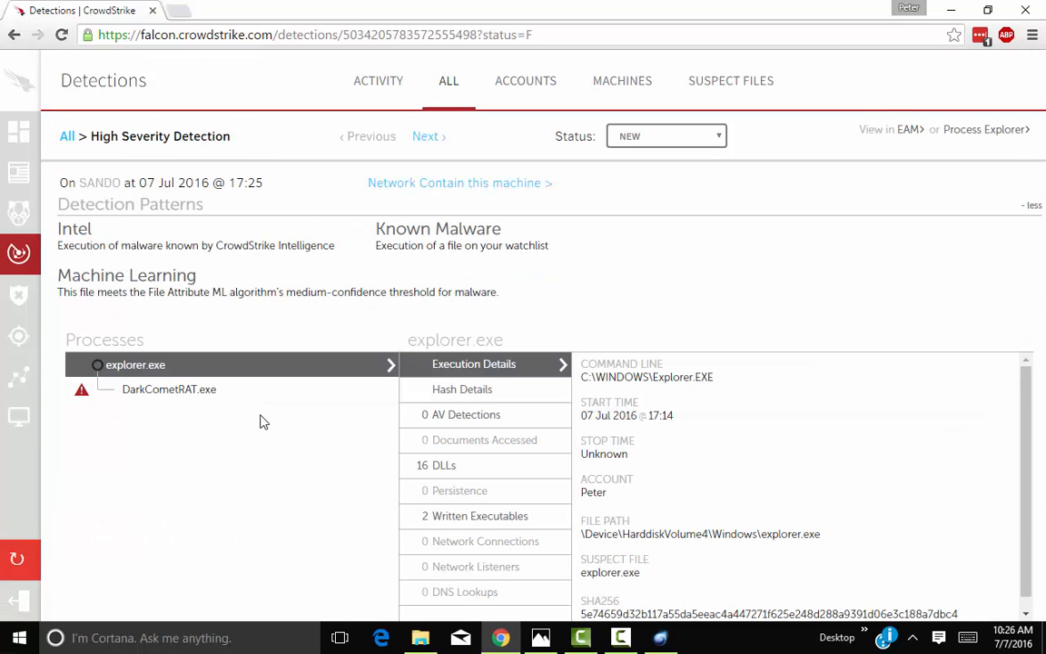
mouse_move(145, 215)
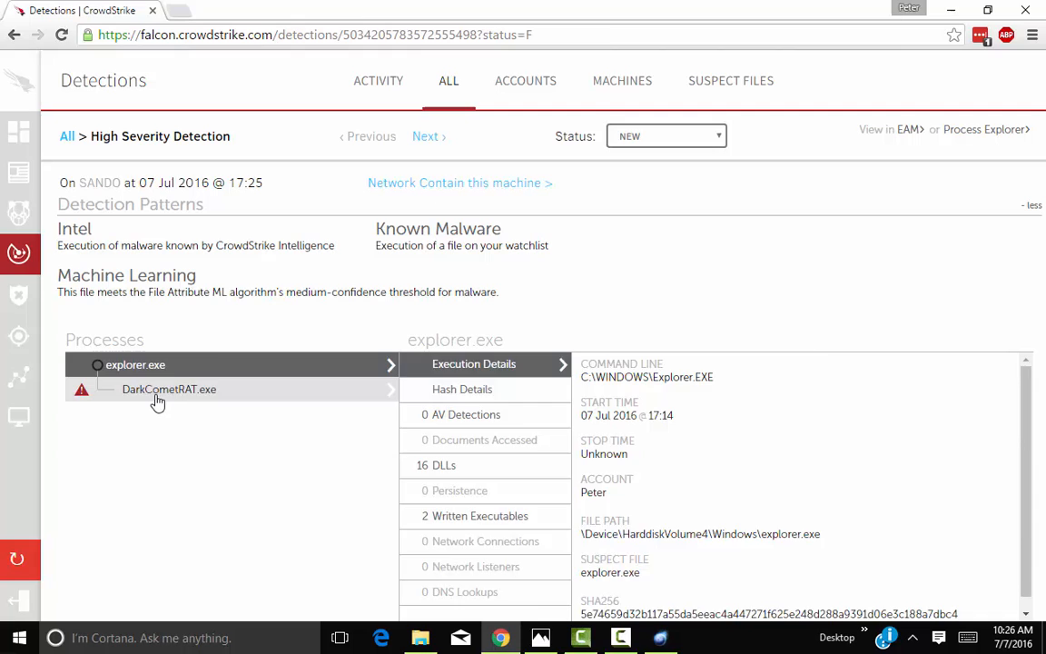
- Select DarkCometRAT.exe and review its Known Malware, Machine Learning and Intel patterns, path and SHA256
click(169, 388)
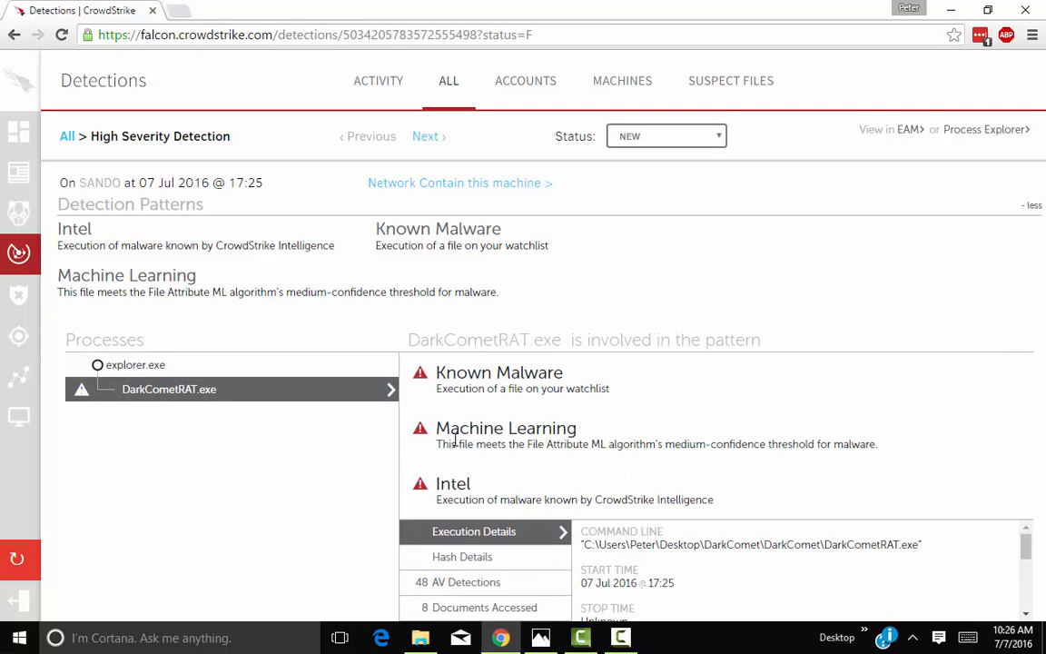
mouse_move(532, 497)
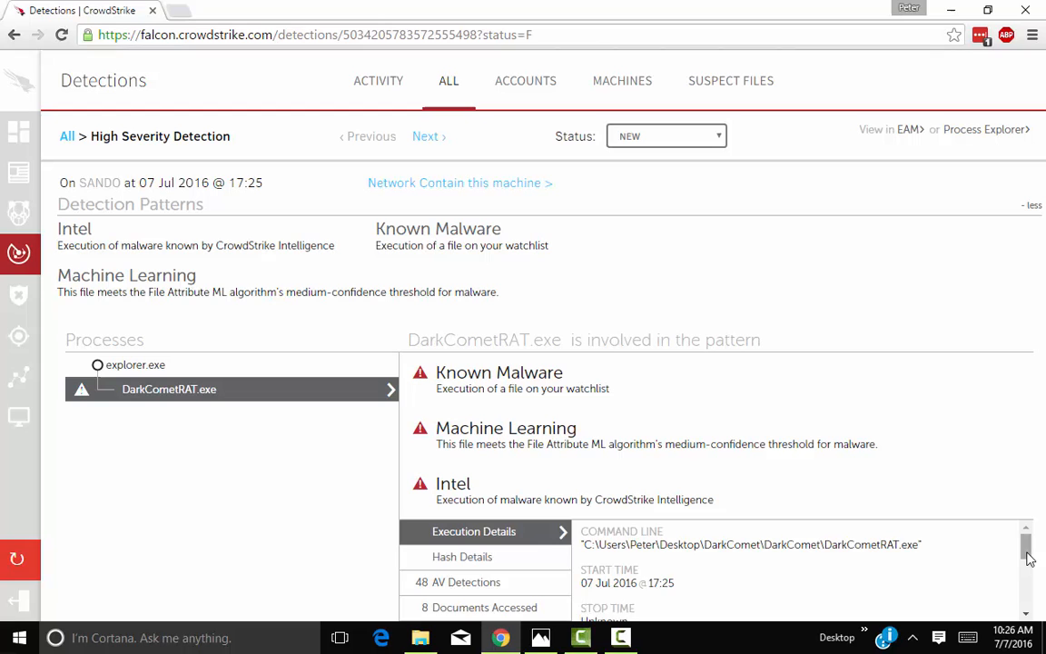
mouse_move(993, 542)
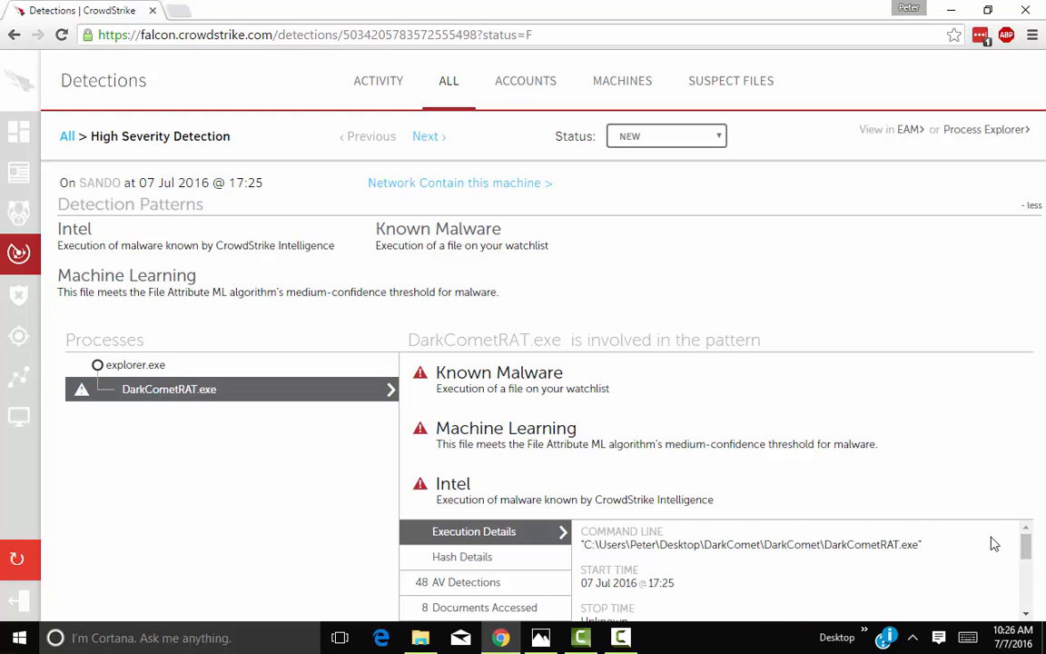
scroll(down, 3)
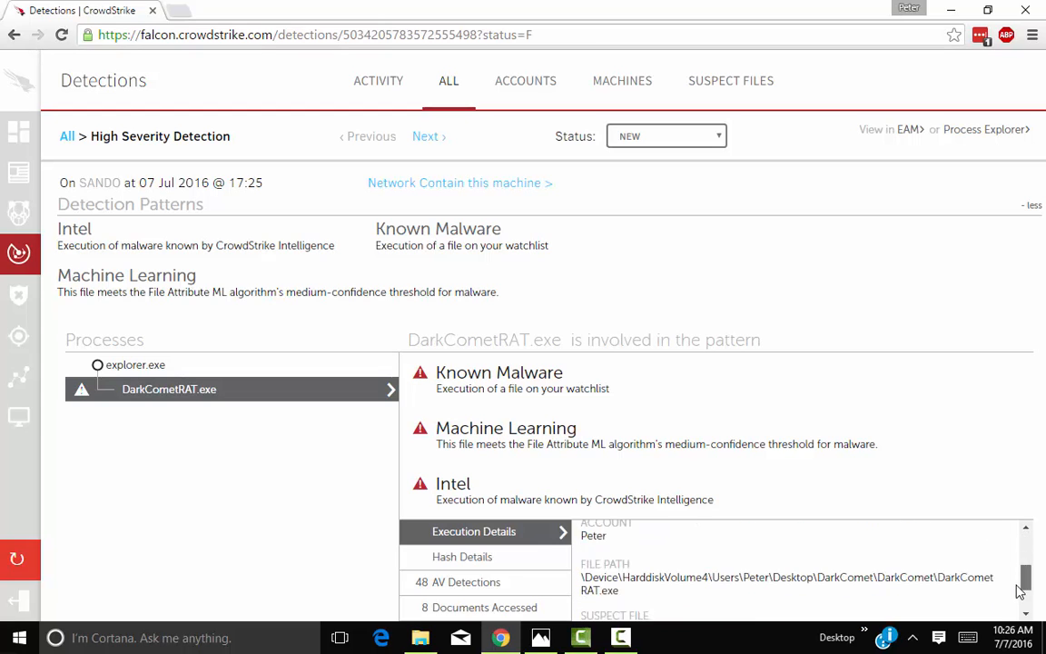
scroll(down, 3)
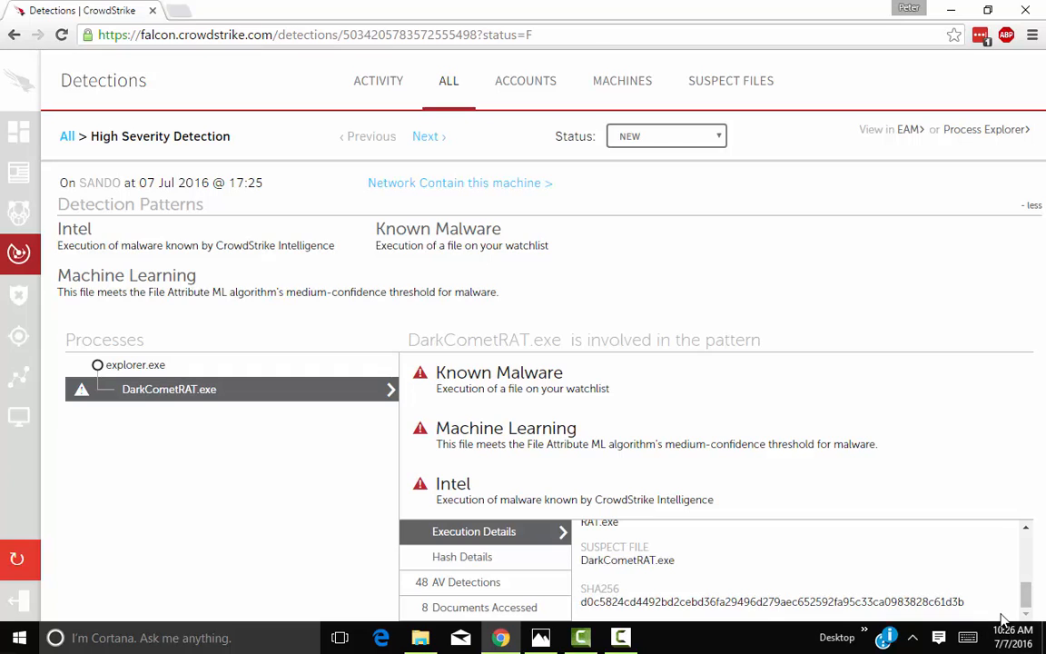